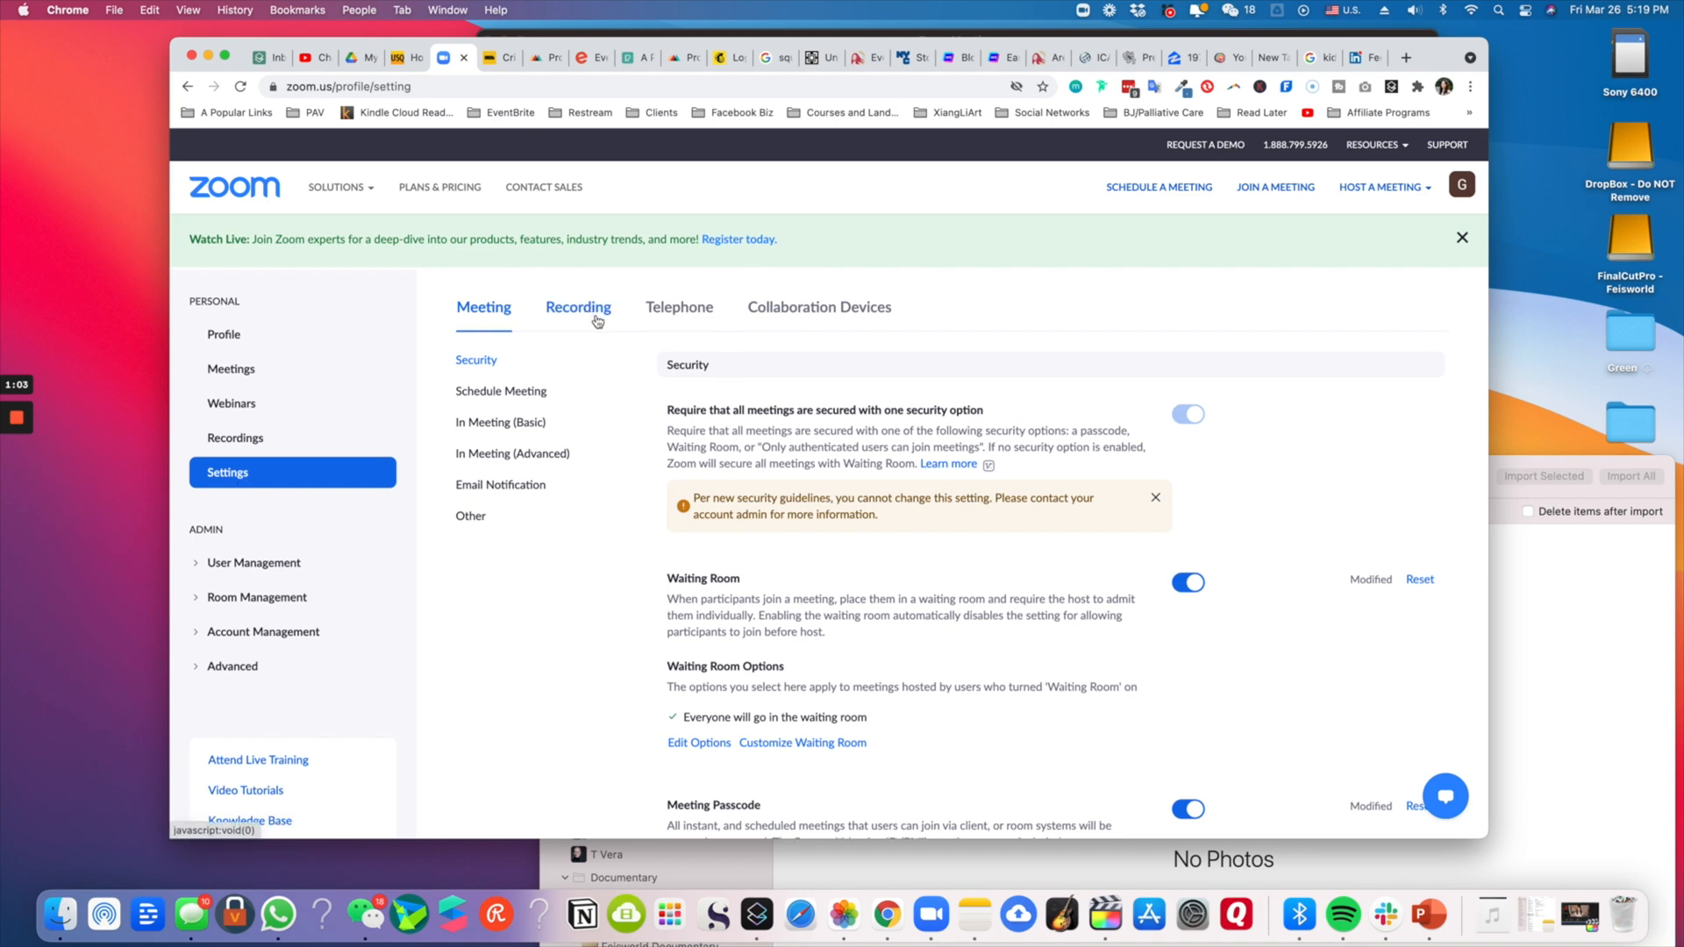
Show the Recording settings and bring the cloud recording options into view
{"action": "left_click", "coordinate": [579, 307]}
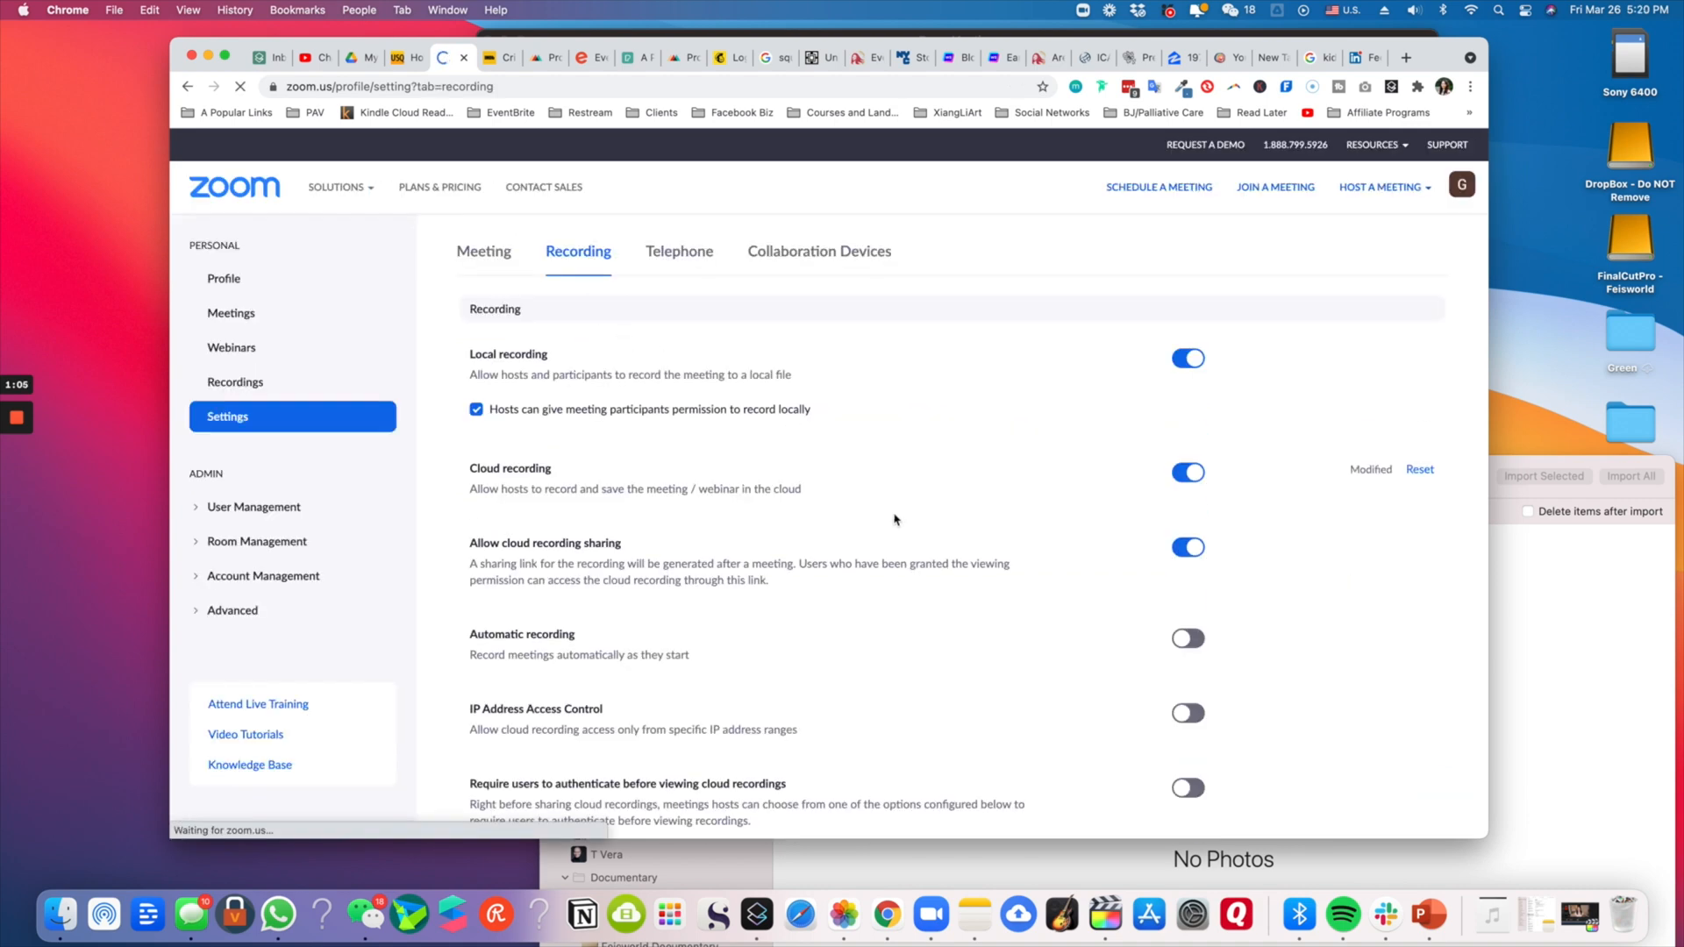
{"action": "scroll", "scroll_direction": "down", "scroll_amount": 3}
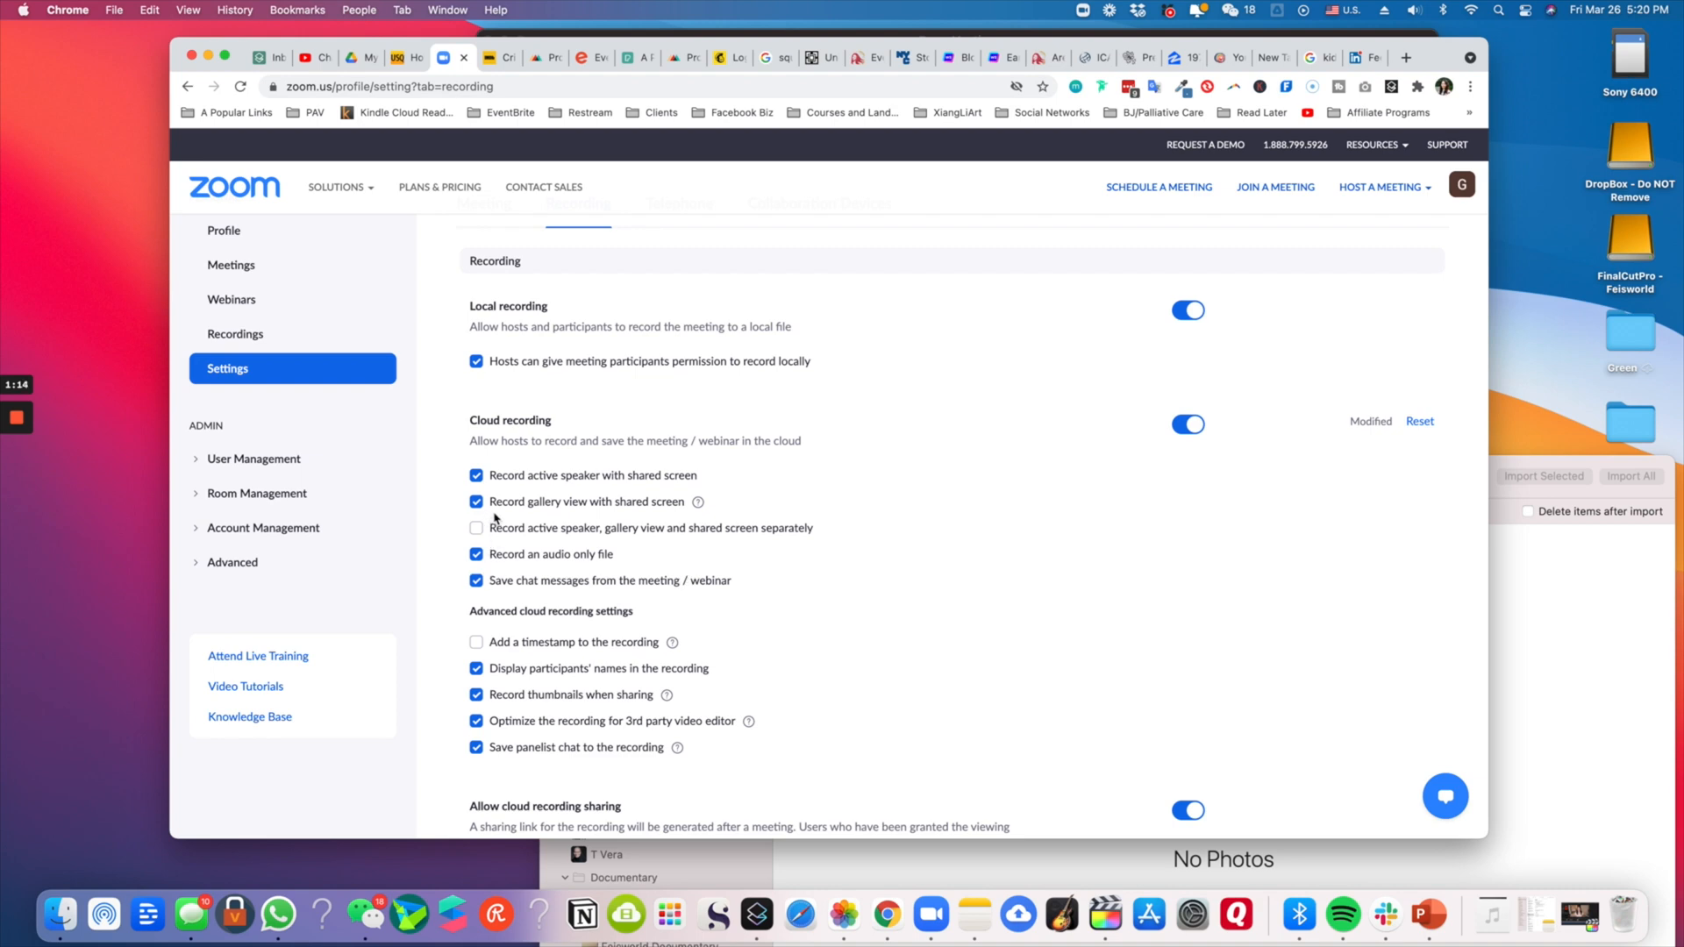
{"action": "mouse_move", "coordinate": [698, 505]}
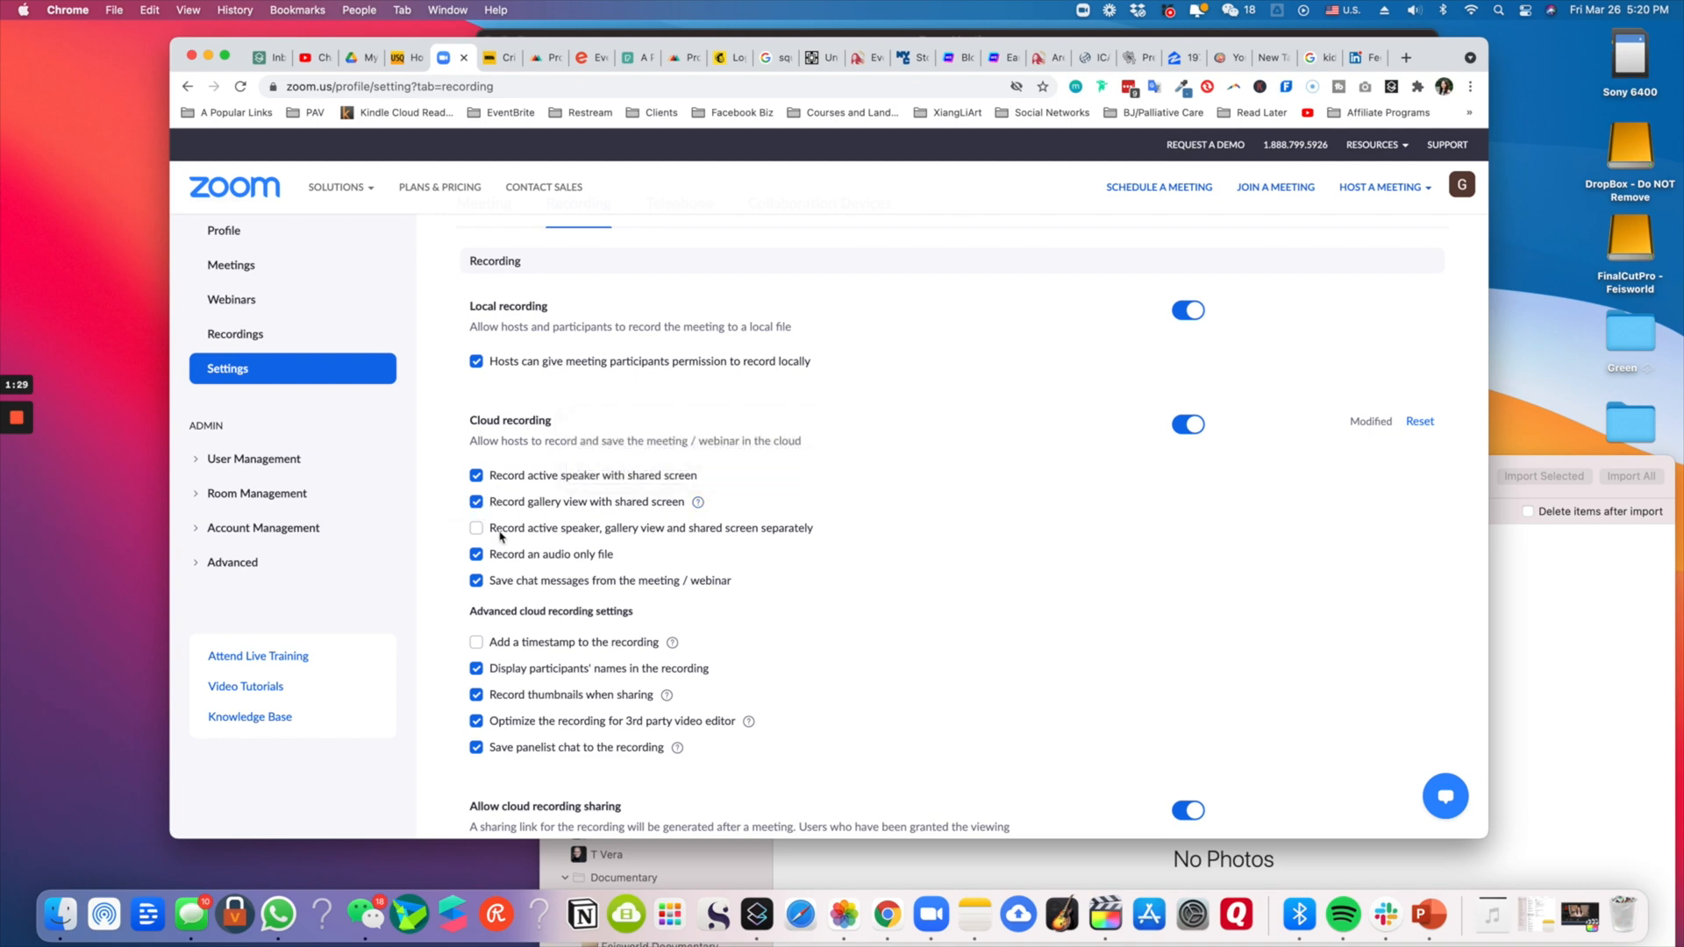
{"action": "mouse_move", "coordinate": [500, 540]}
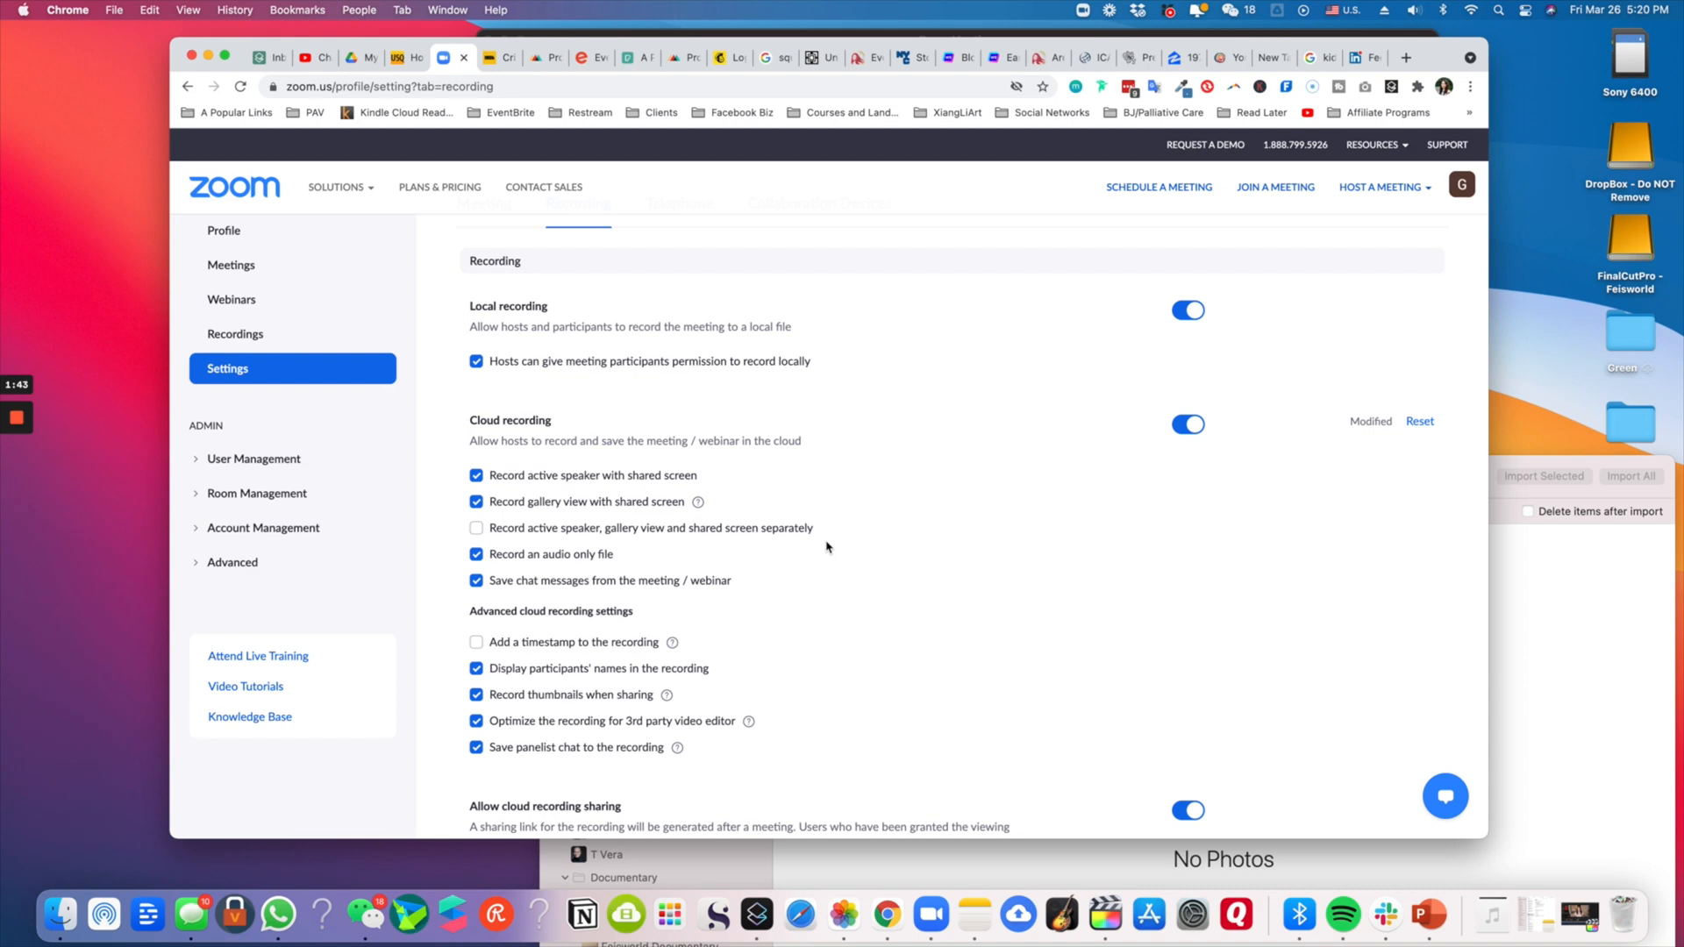
{"action": "scroll", "scroll_direction": "down", "scroll_amount": 3}
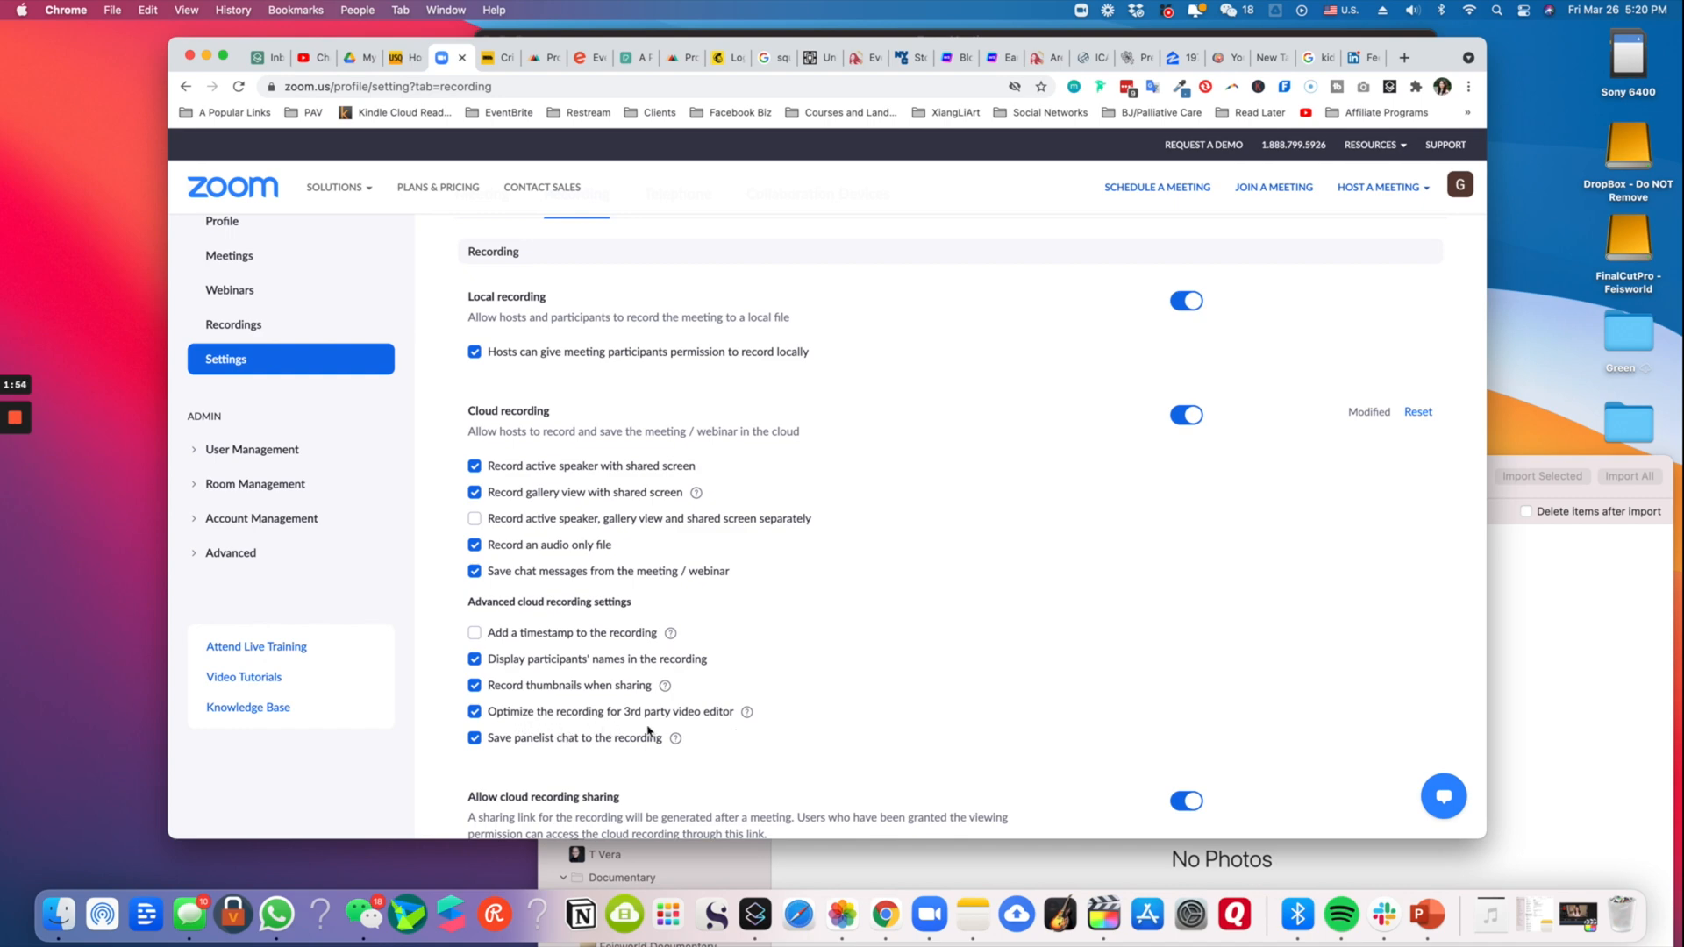
{"action": "mouse_move", "coordinate": [747, 712]}
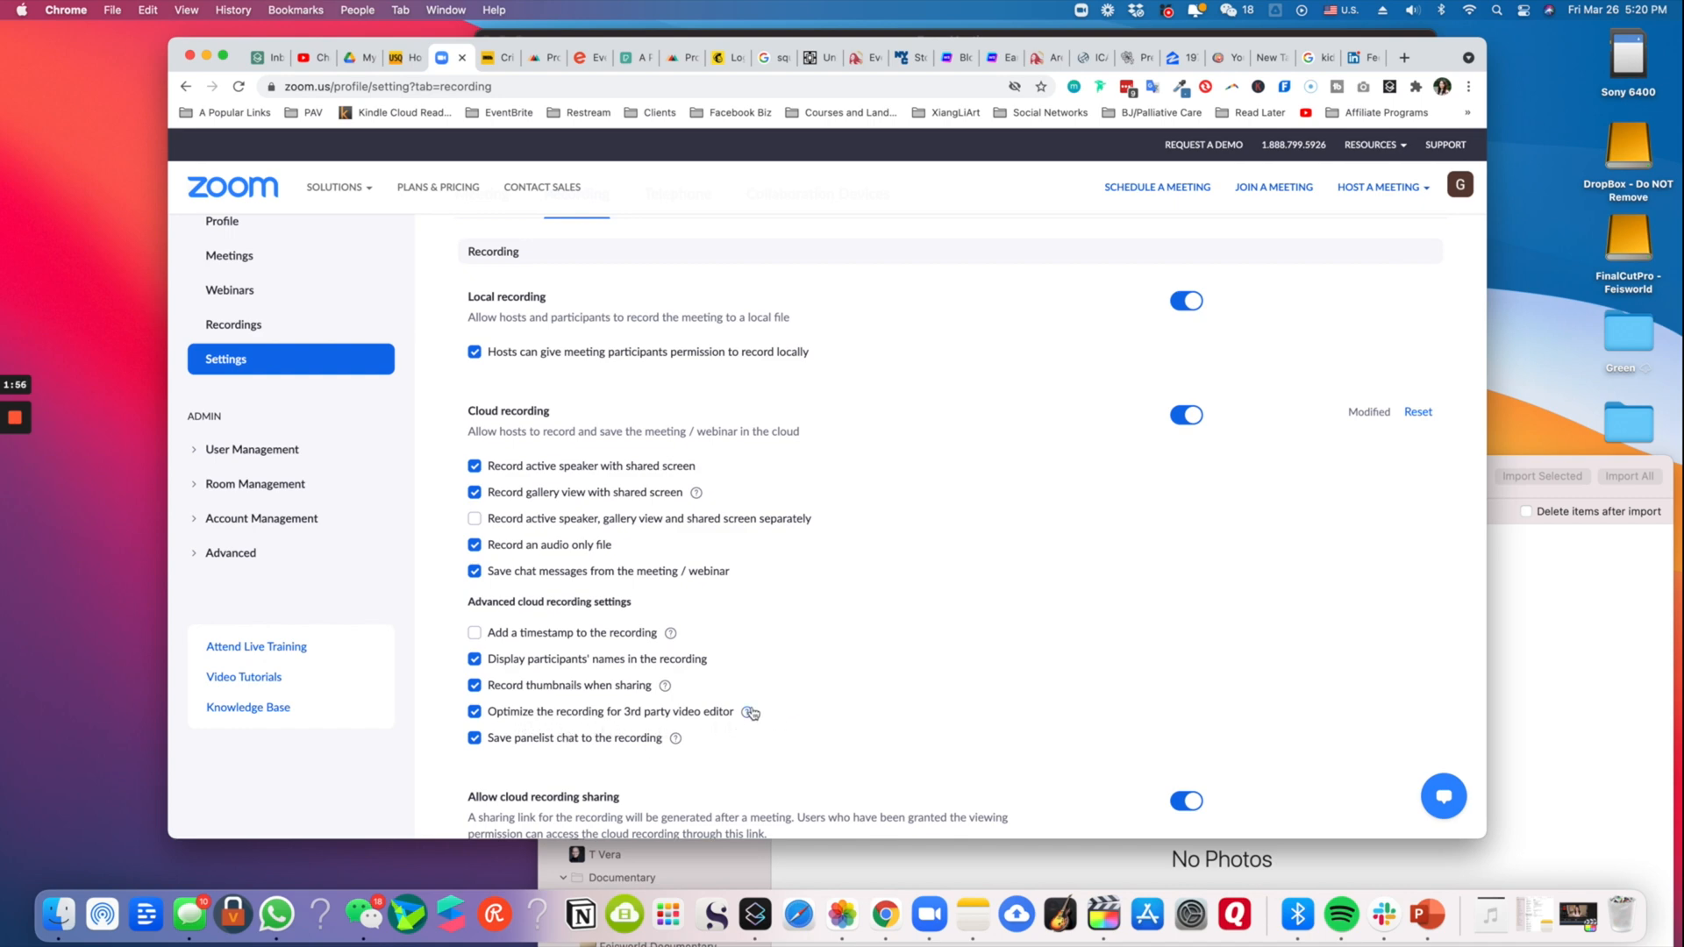
{"action": "mouse_move", "coordinate": [747, 712]}
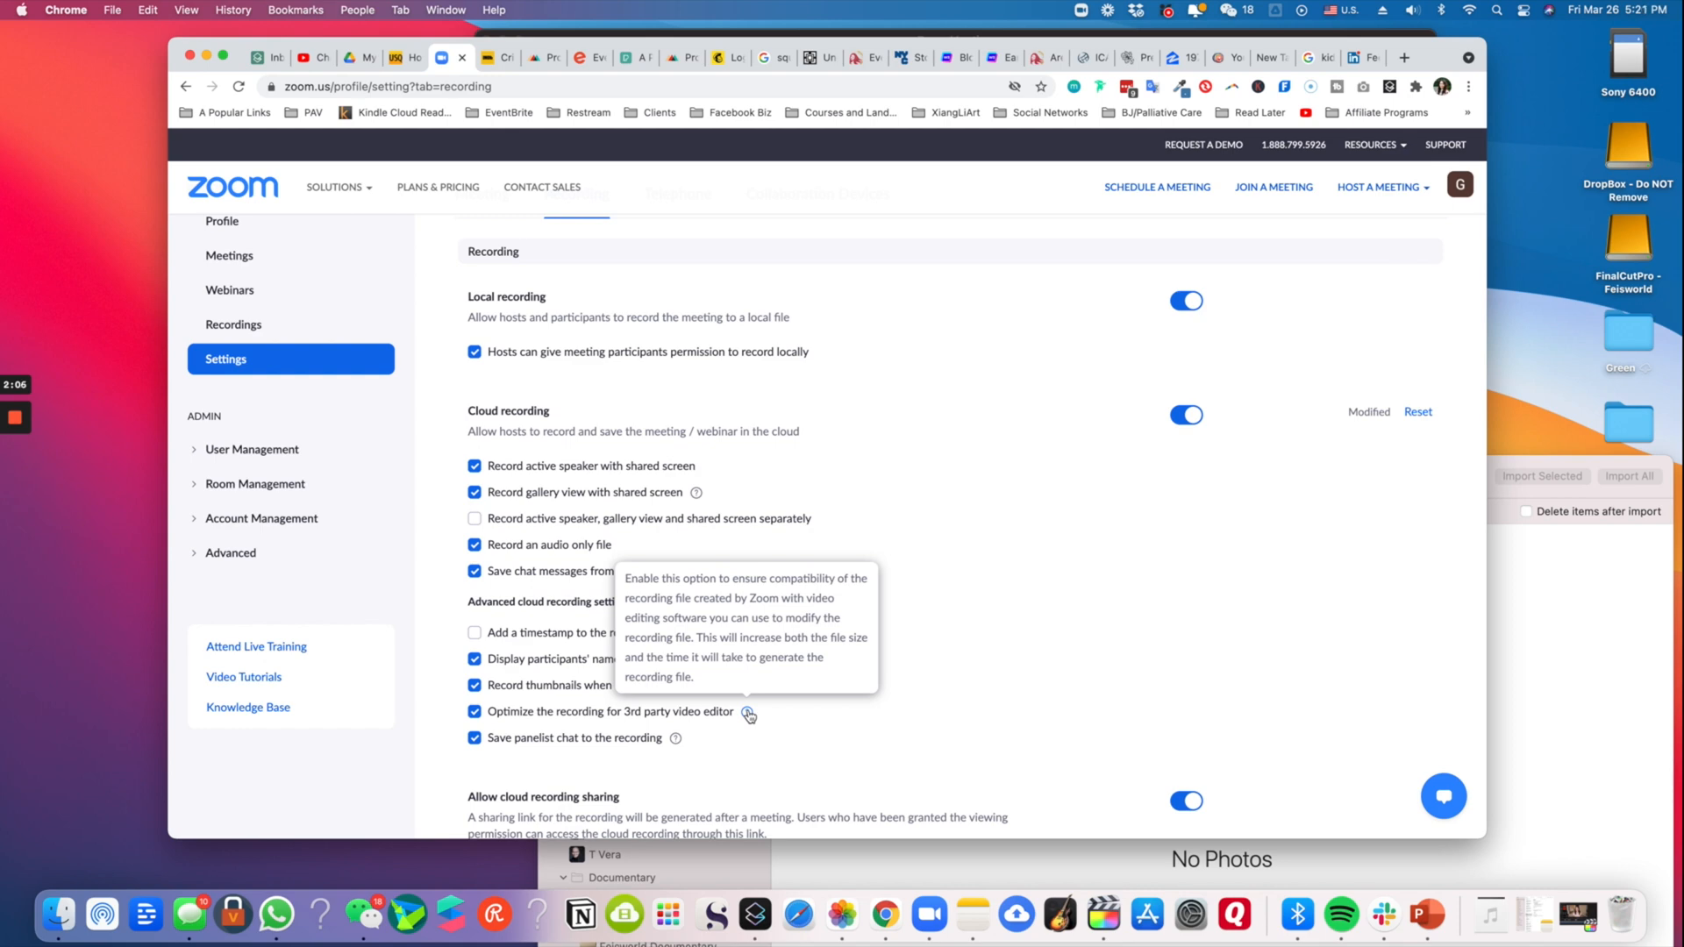
{"action": "mouse_move", "coordinate": [748, 716]}
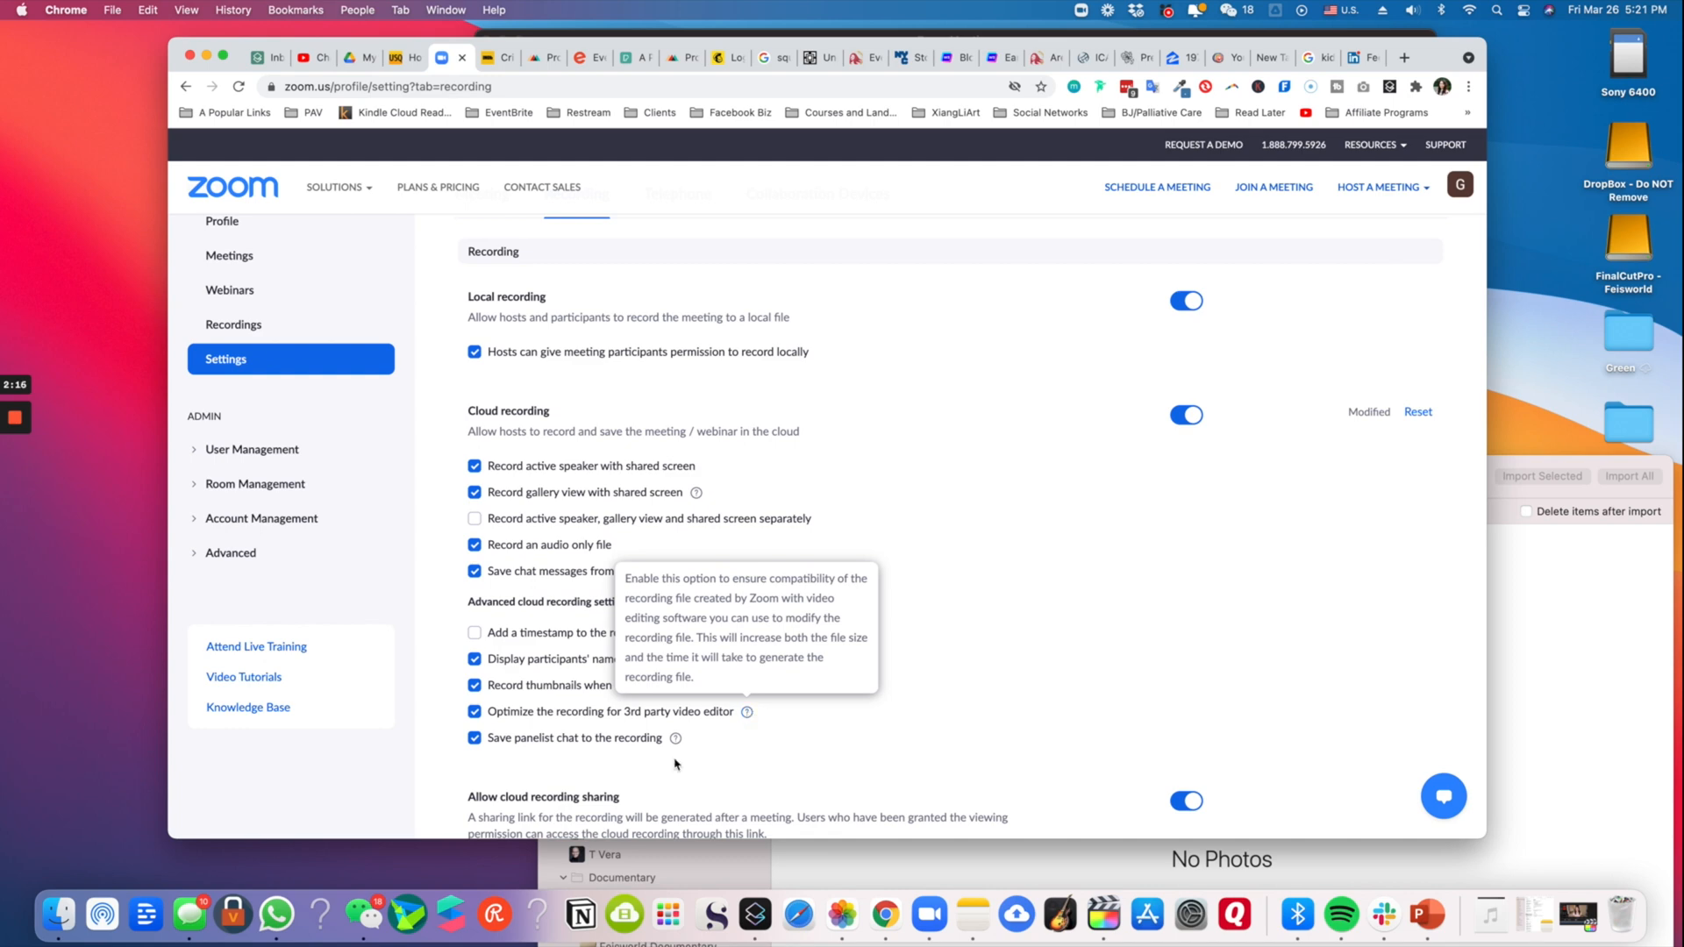
{"action": "mouse_move", "coordinate": [614, 747]}
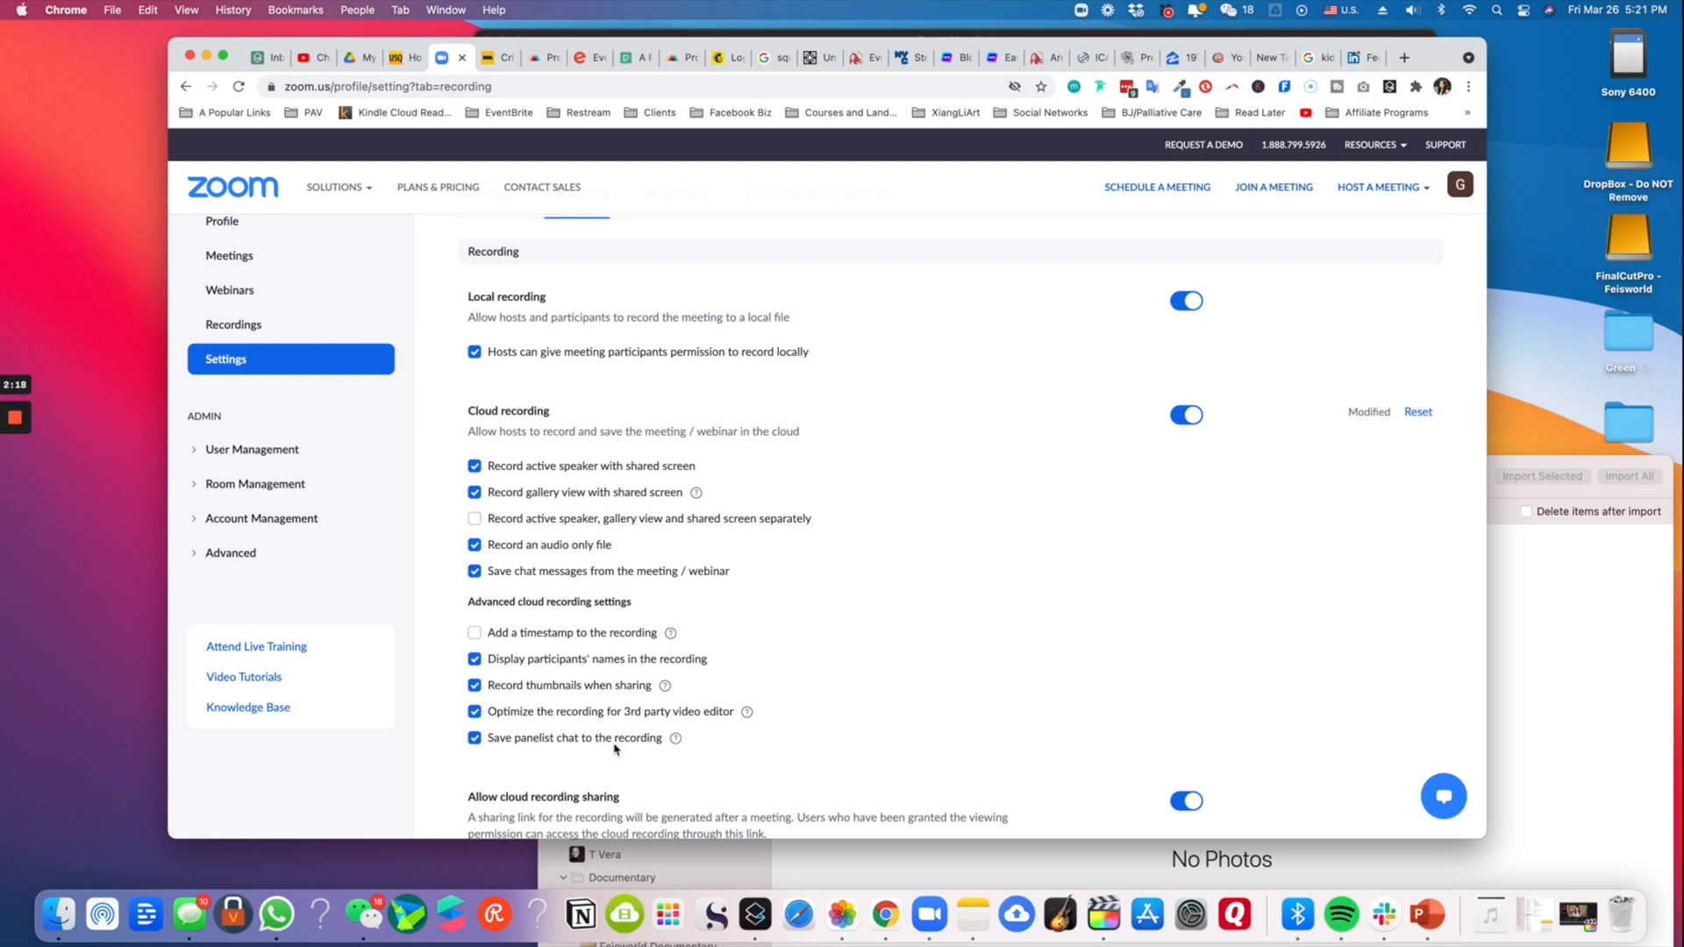
{"action": "mouse_move", "coordinate": [578, 751]}
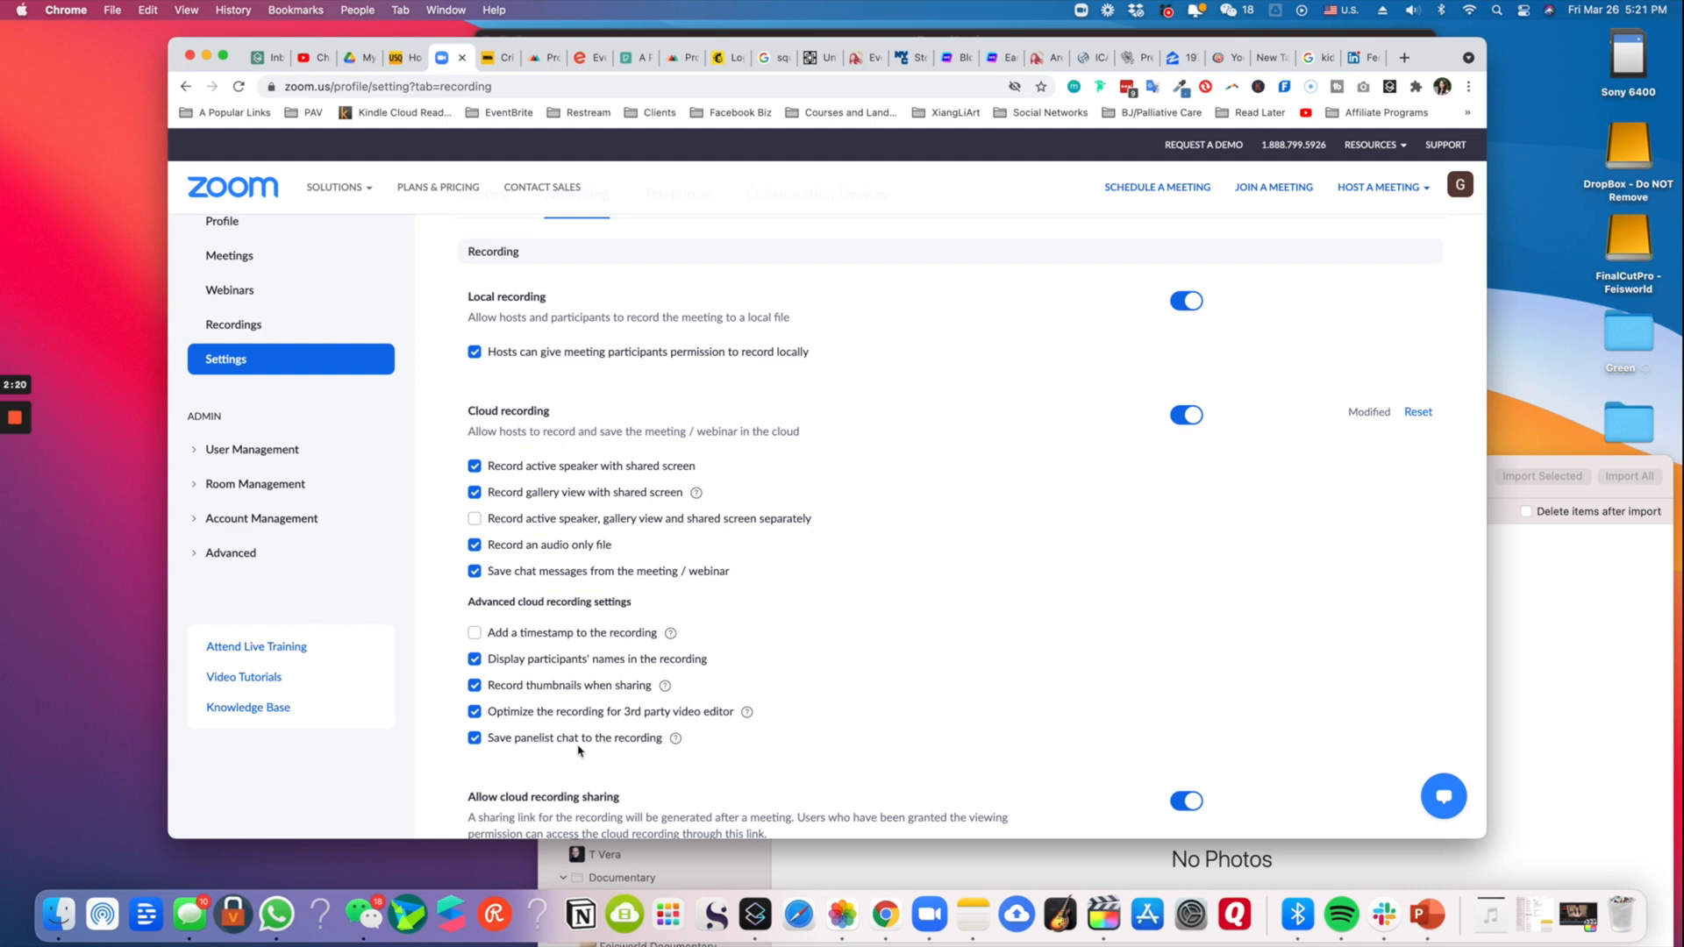
{"action": "mouse_move", "coordinate": [691, 754]}
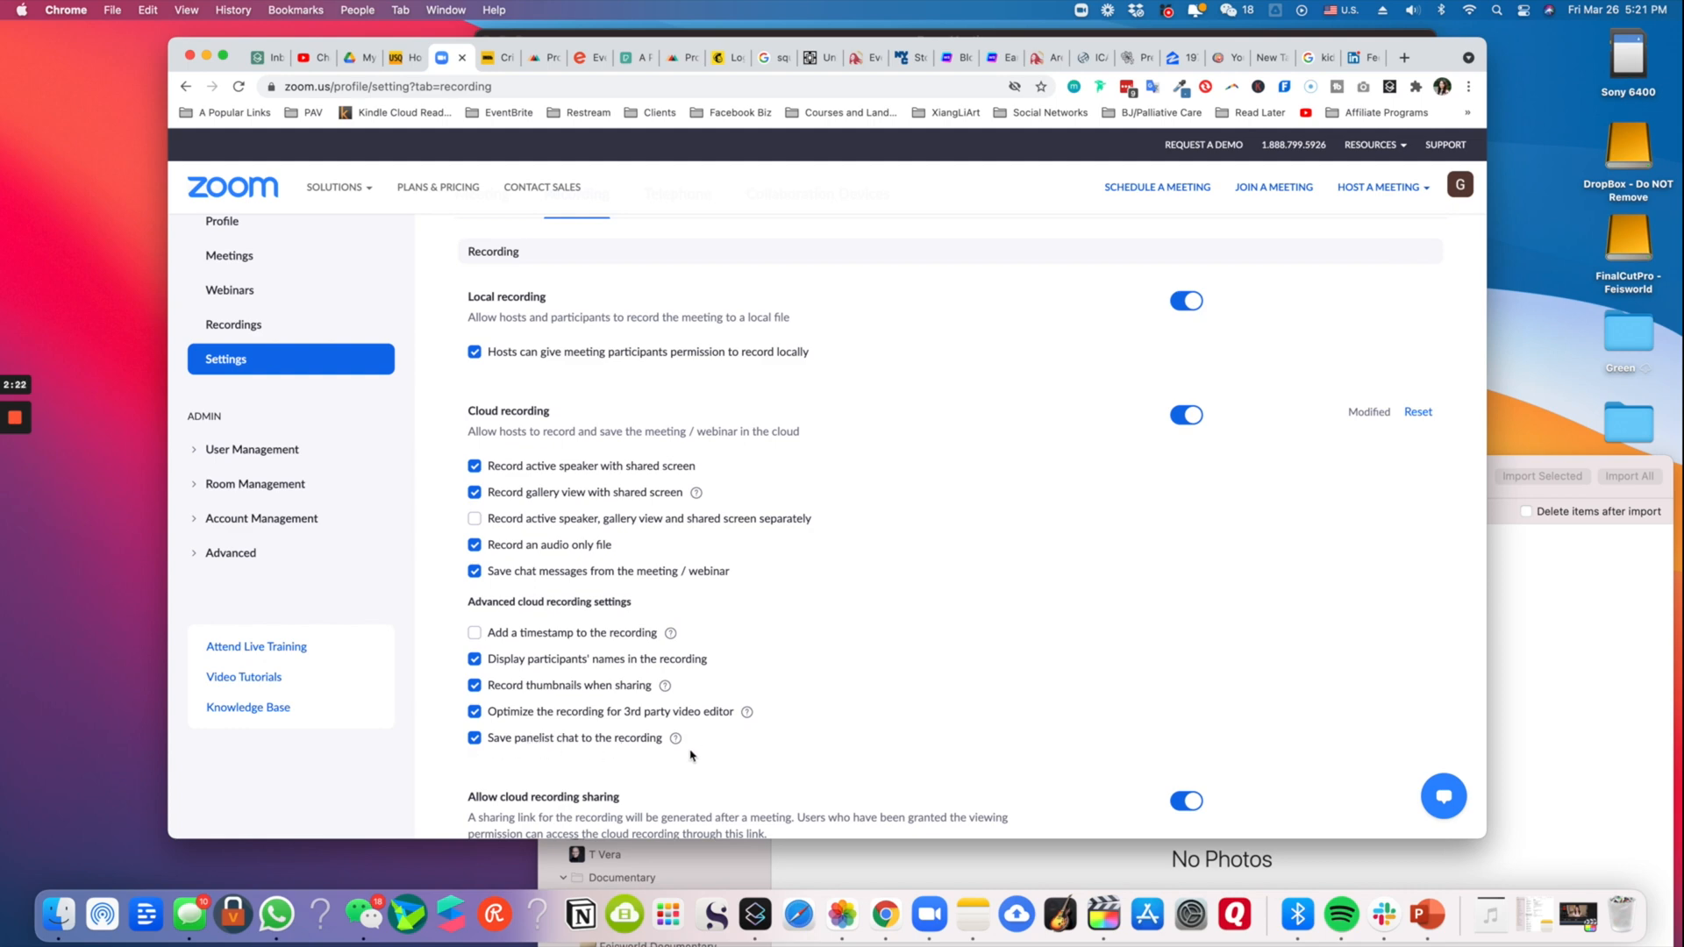
{"action": "mouse_move", "coordinate": [675, 738]}
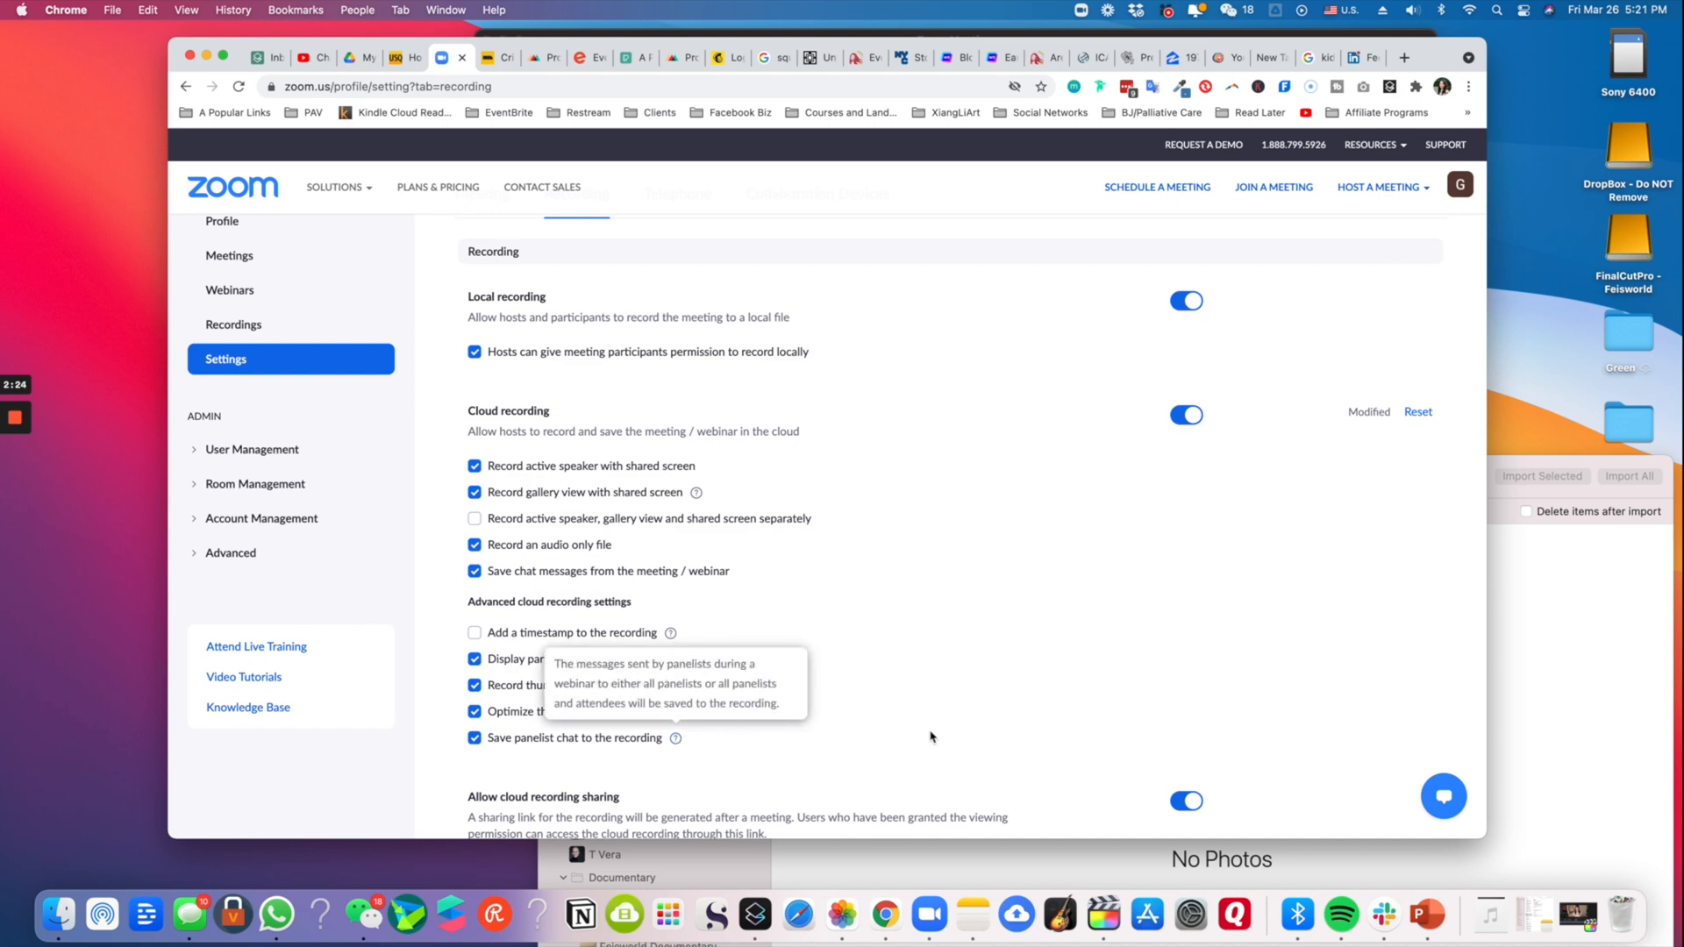
{"action": "mouse_move", "coordinate": [540, 518]}
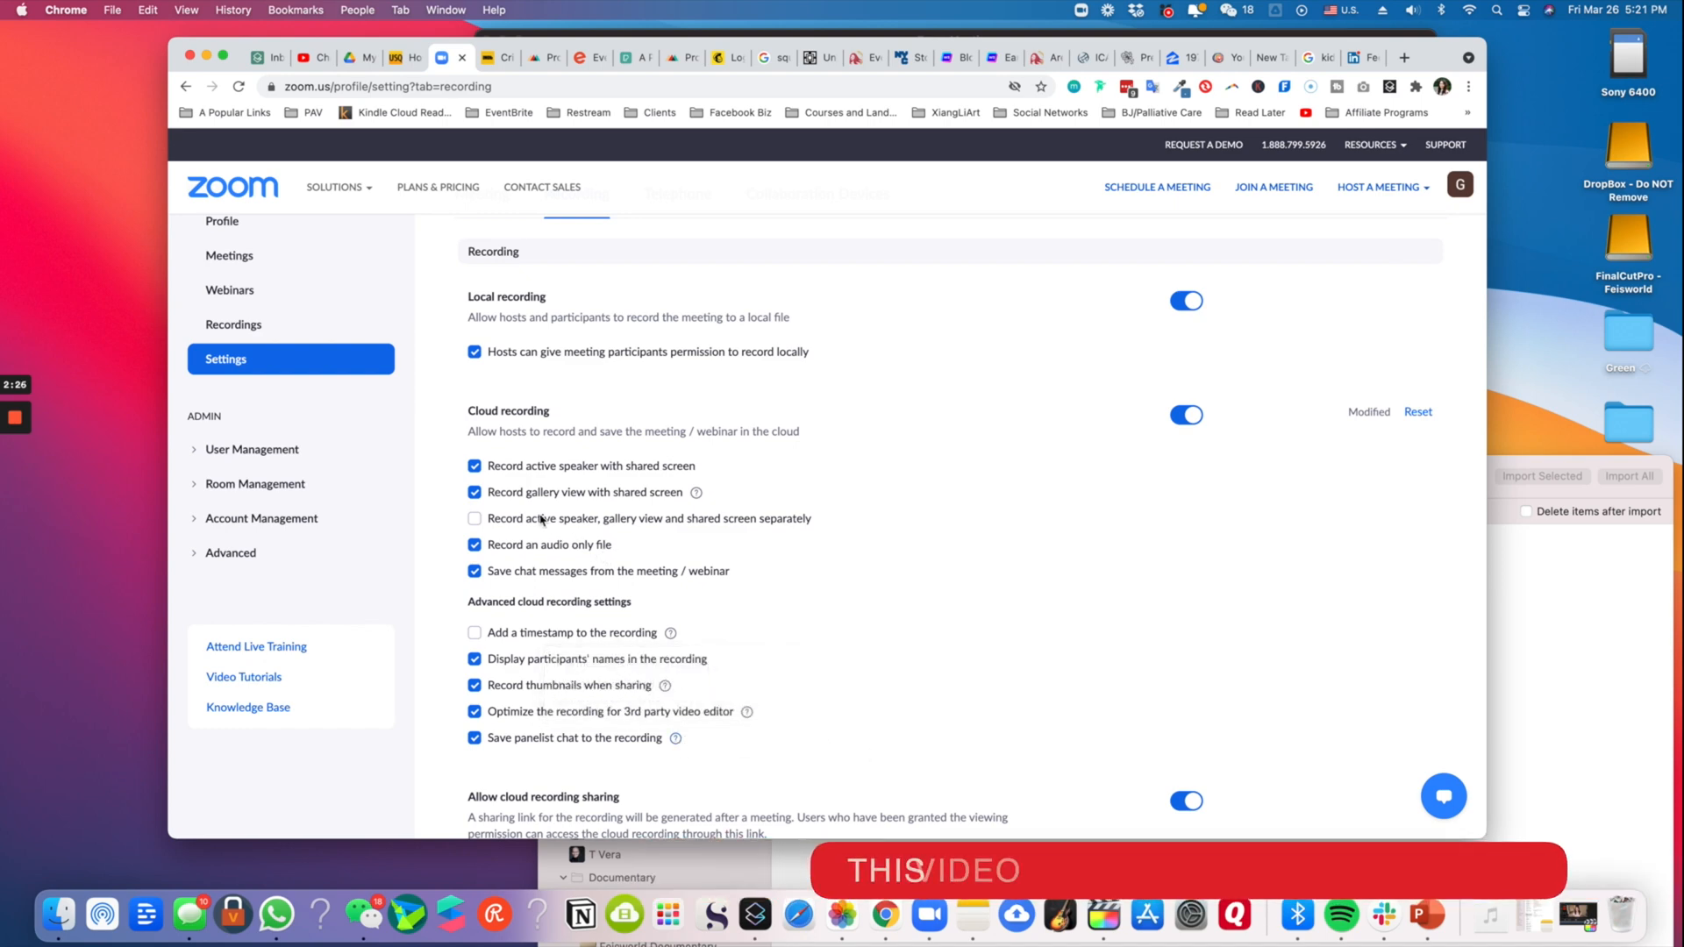
{"action": "mouse_move", "coordinate": [681, 501]}
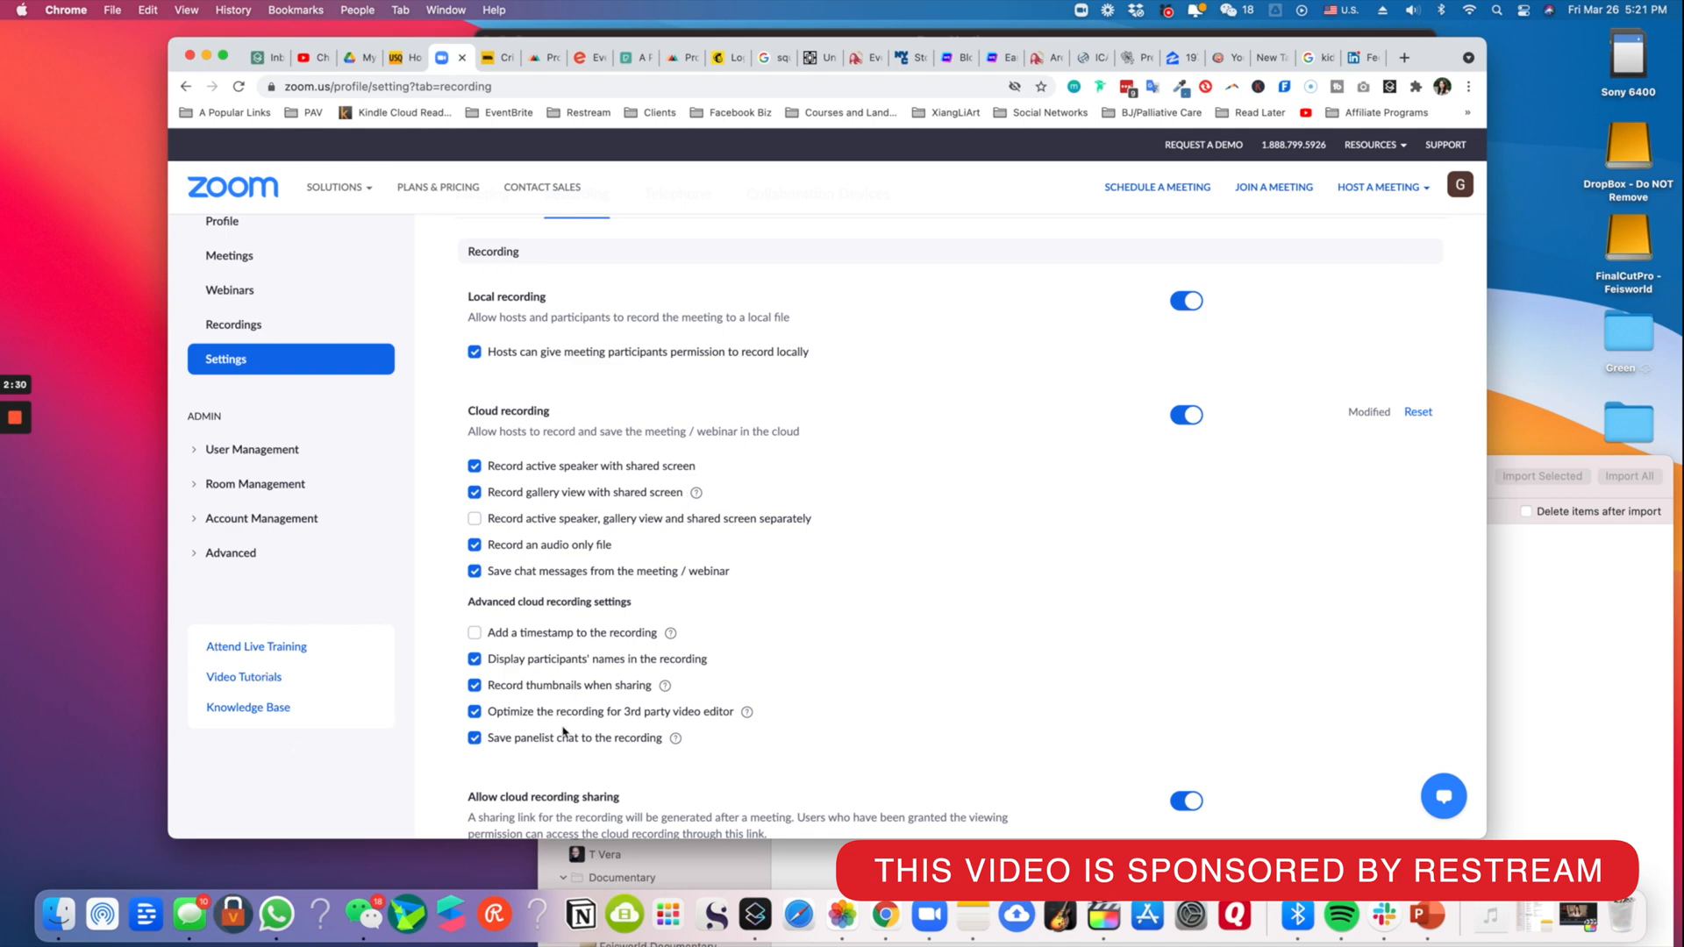
{"action": "mouse_move", "coordinate": [761, 726]}
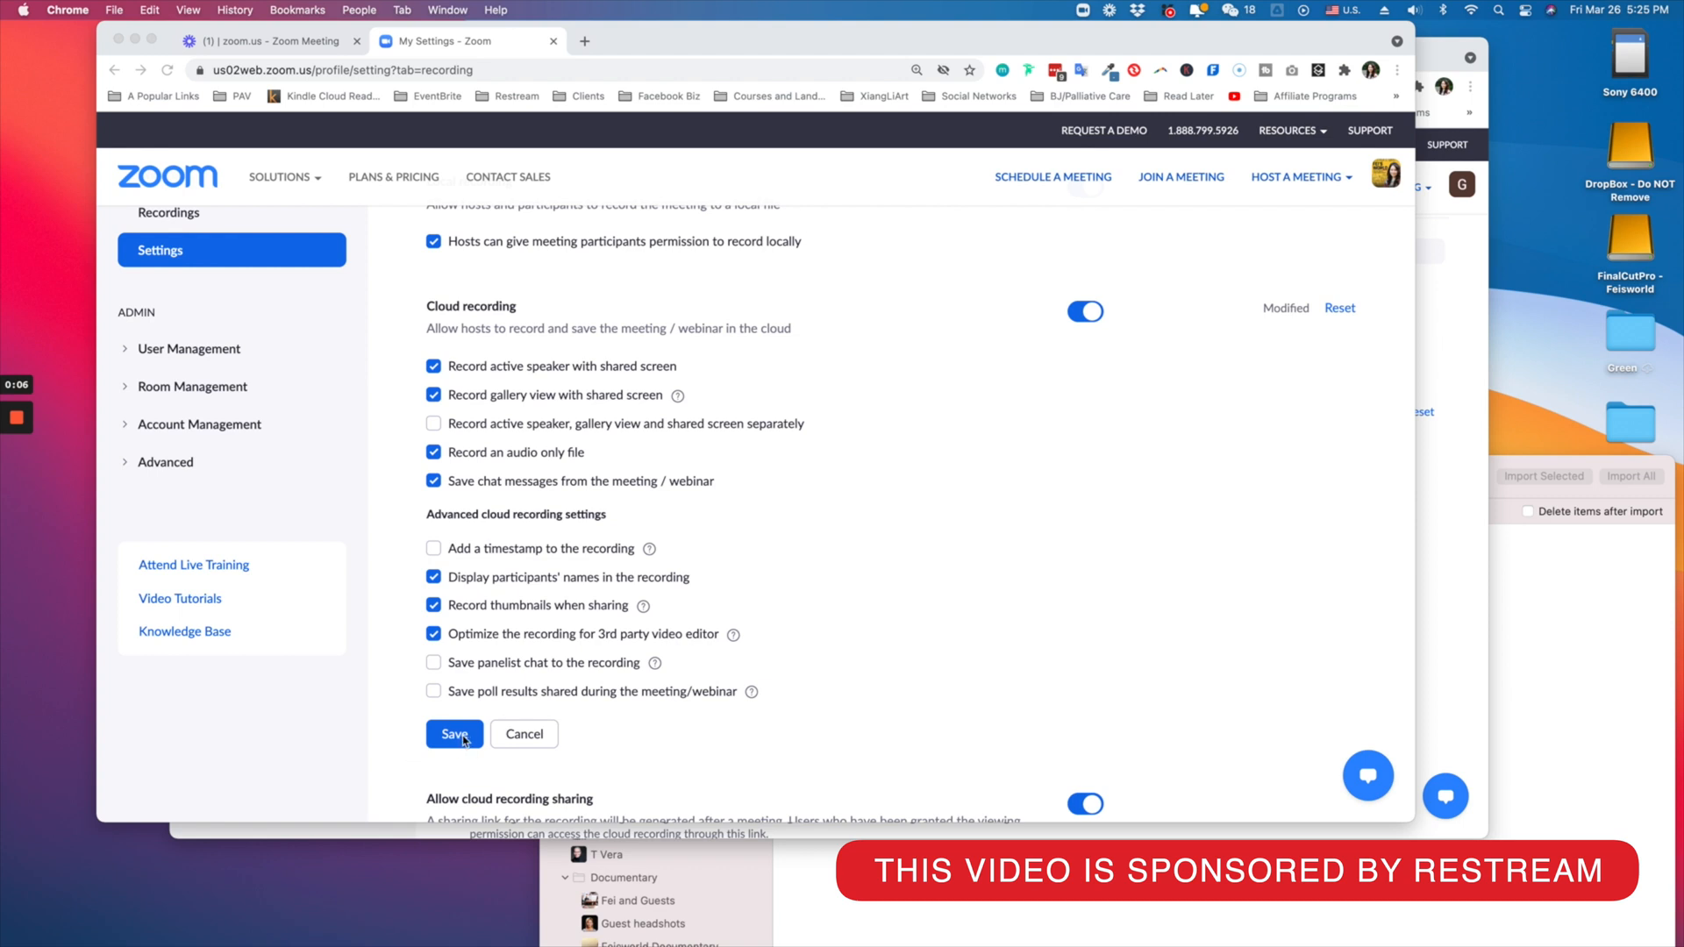
Save the cloud recording settings and get the 'Your settings have been updated' confirmation
{"action": "left_click", "coordinate": [452, 733]}
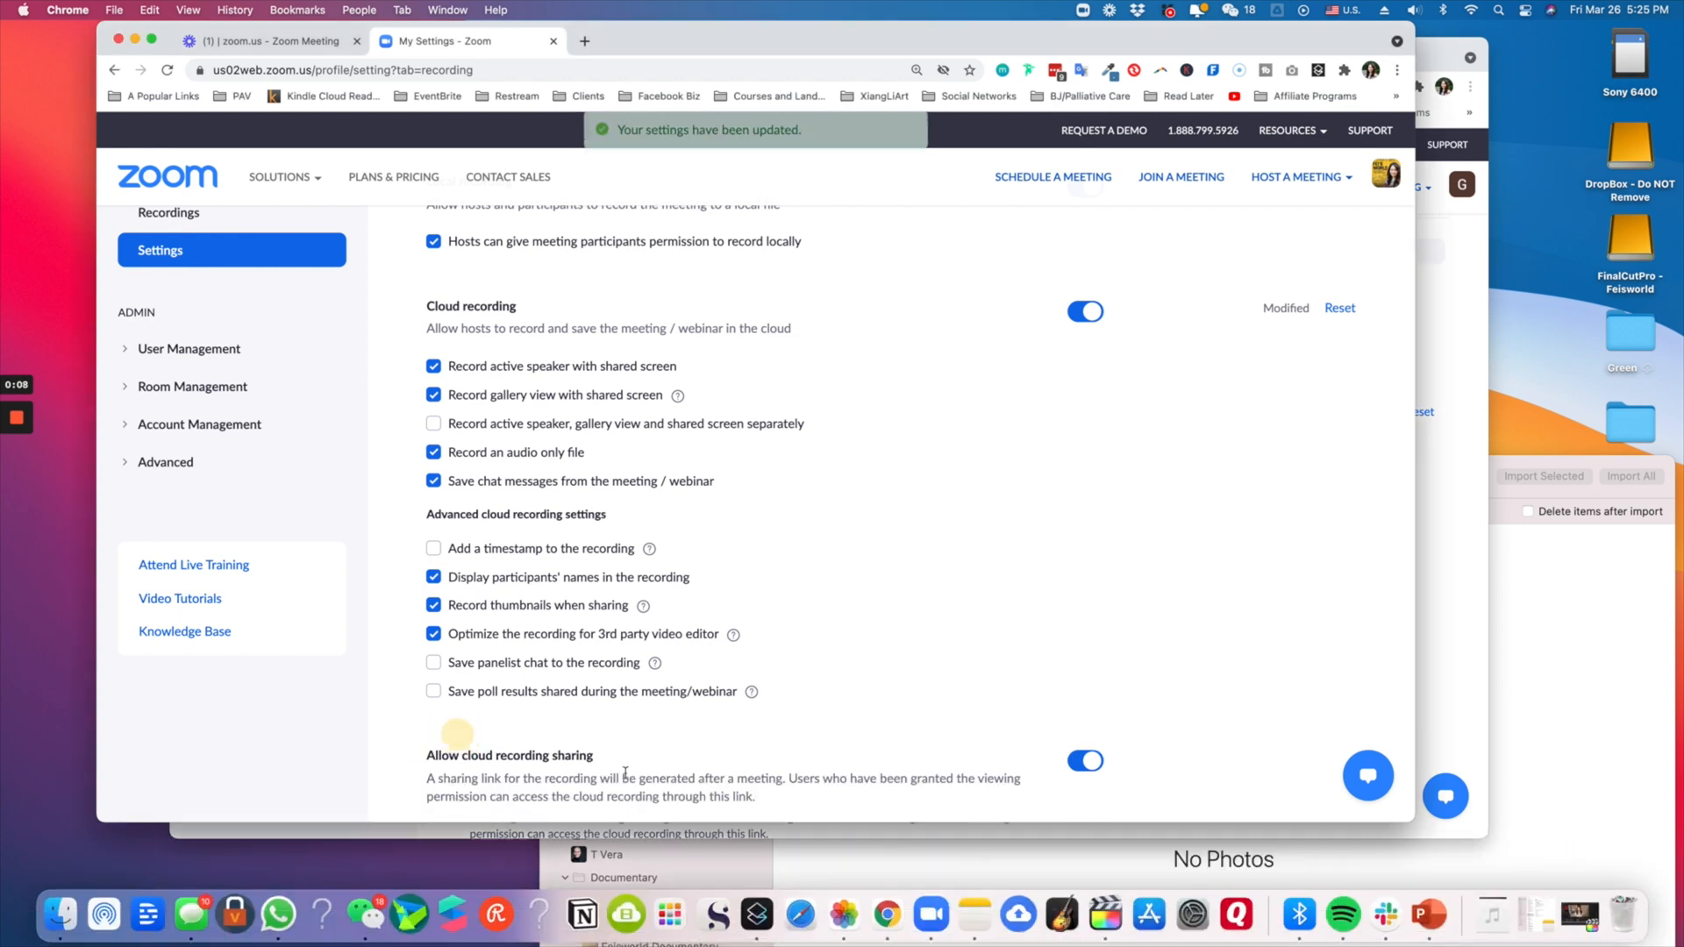
{"action": "mouse_move", "coordinate": [958, 681]}
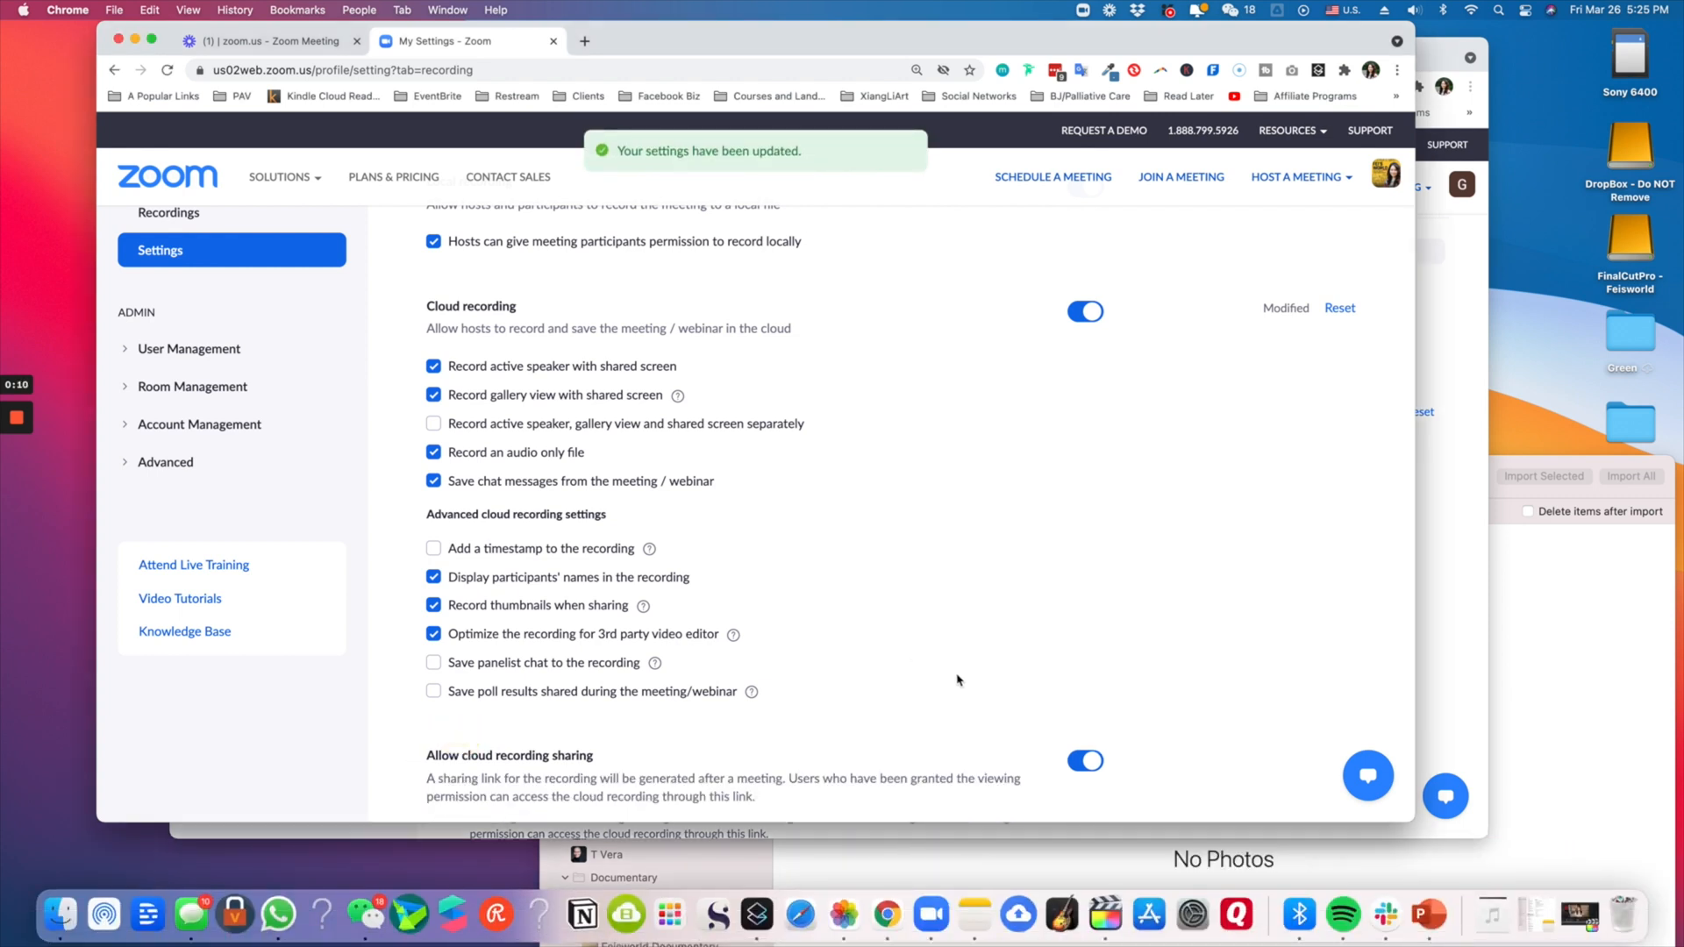
{"action": "mouse_move", "coordinate": [856, 547]}
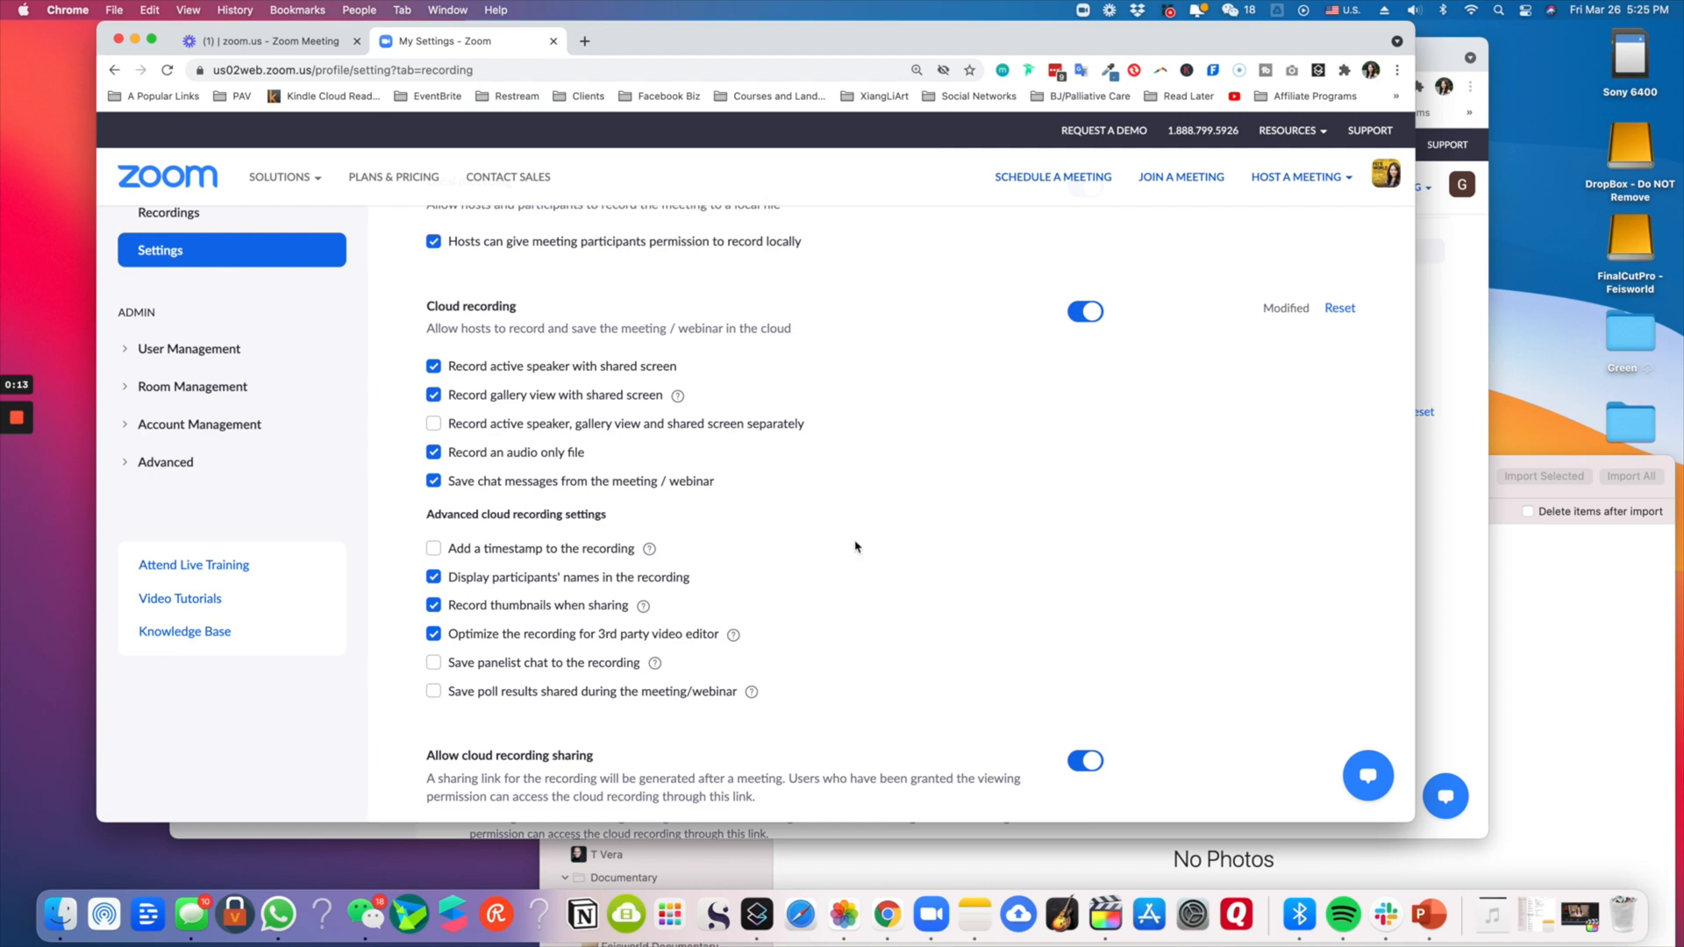
{"action": "mouse_move", "coordinate": [474, 333]}
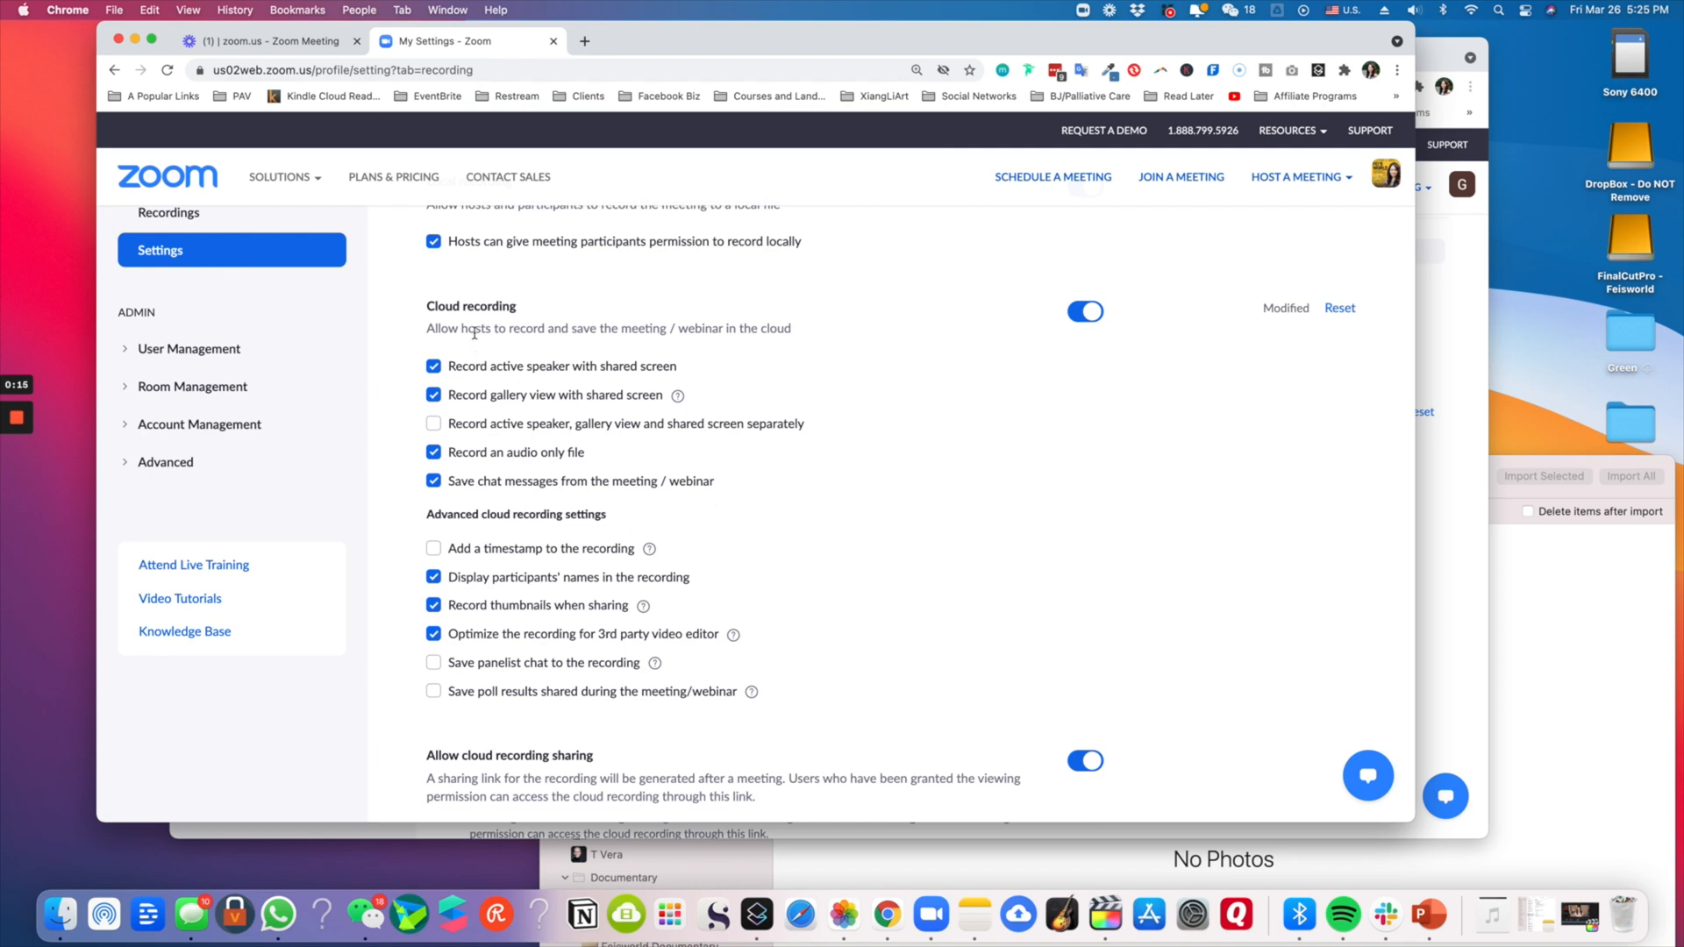
{"action": "mouse_move", "coordinate": [789, 498]}
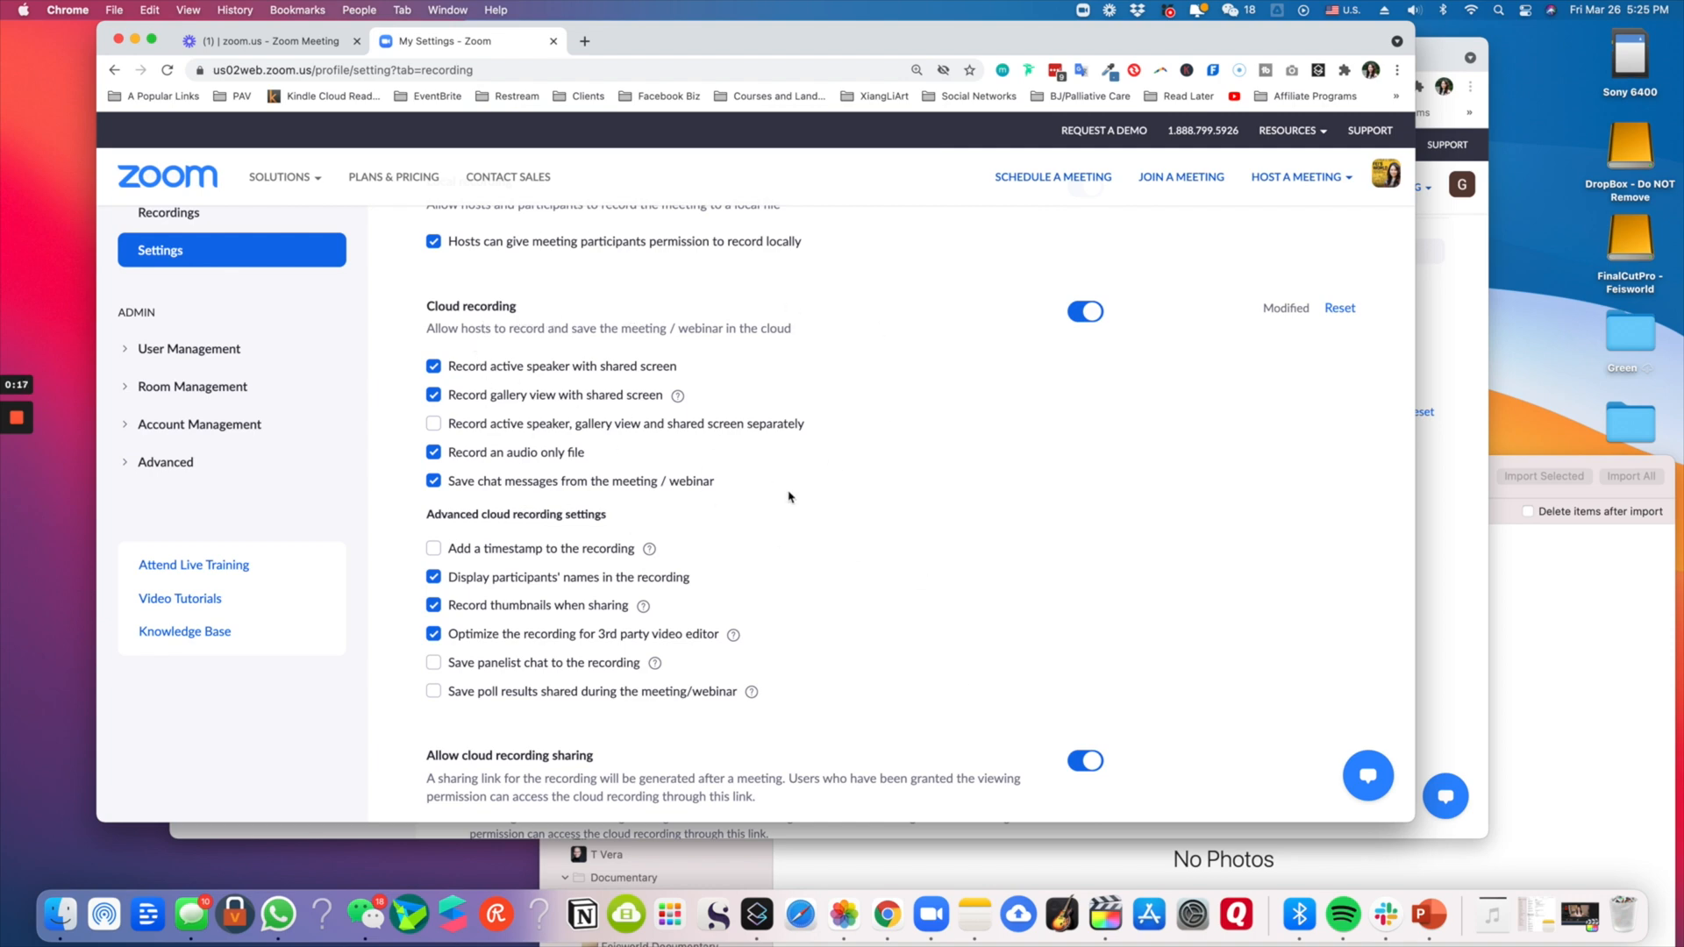
{"action": "mouse_move", "coordinate": [789, 495]}
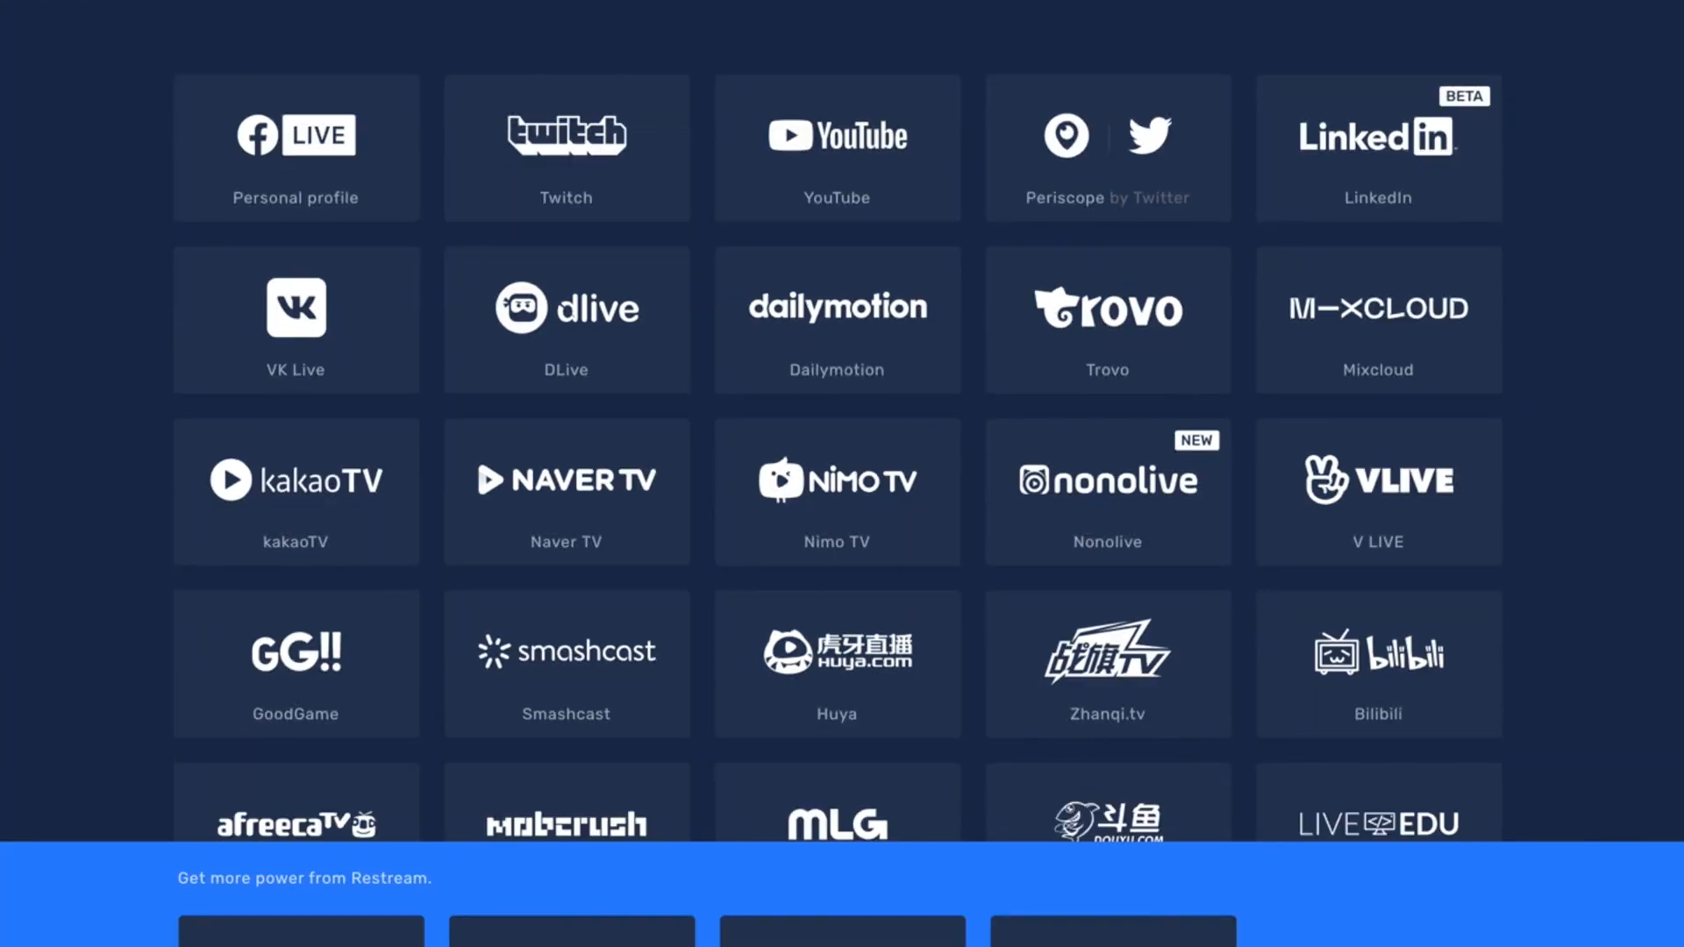
Scroll through Restream's grid of supported platforms such as Twitch, YouTube, LinkedIn and Steam
{"action": "scroll", "scroll_direction": "down", "scroll_amount": 3}
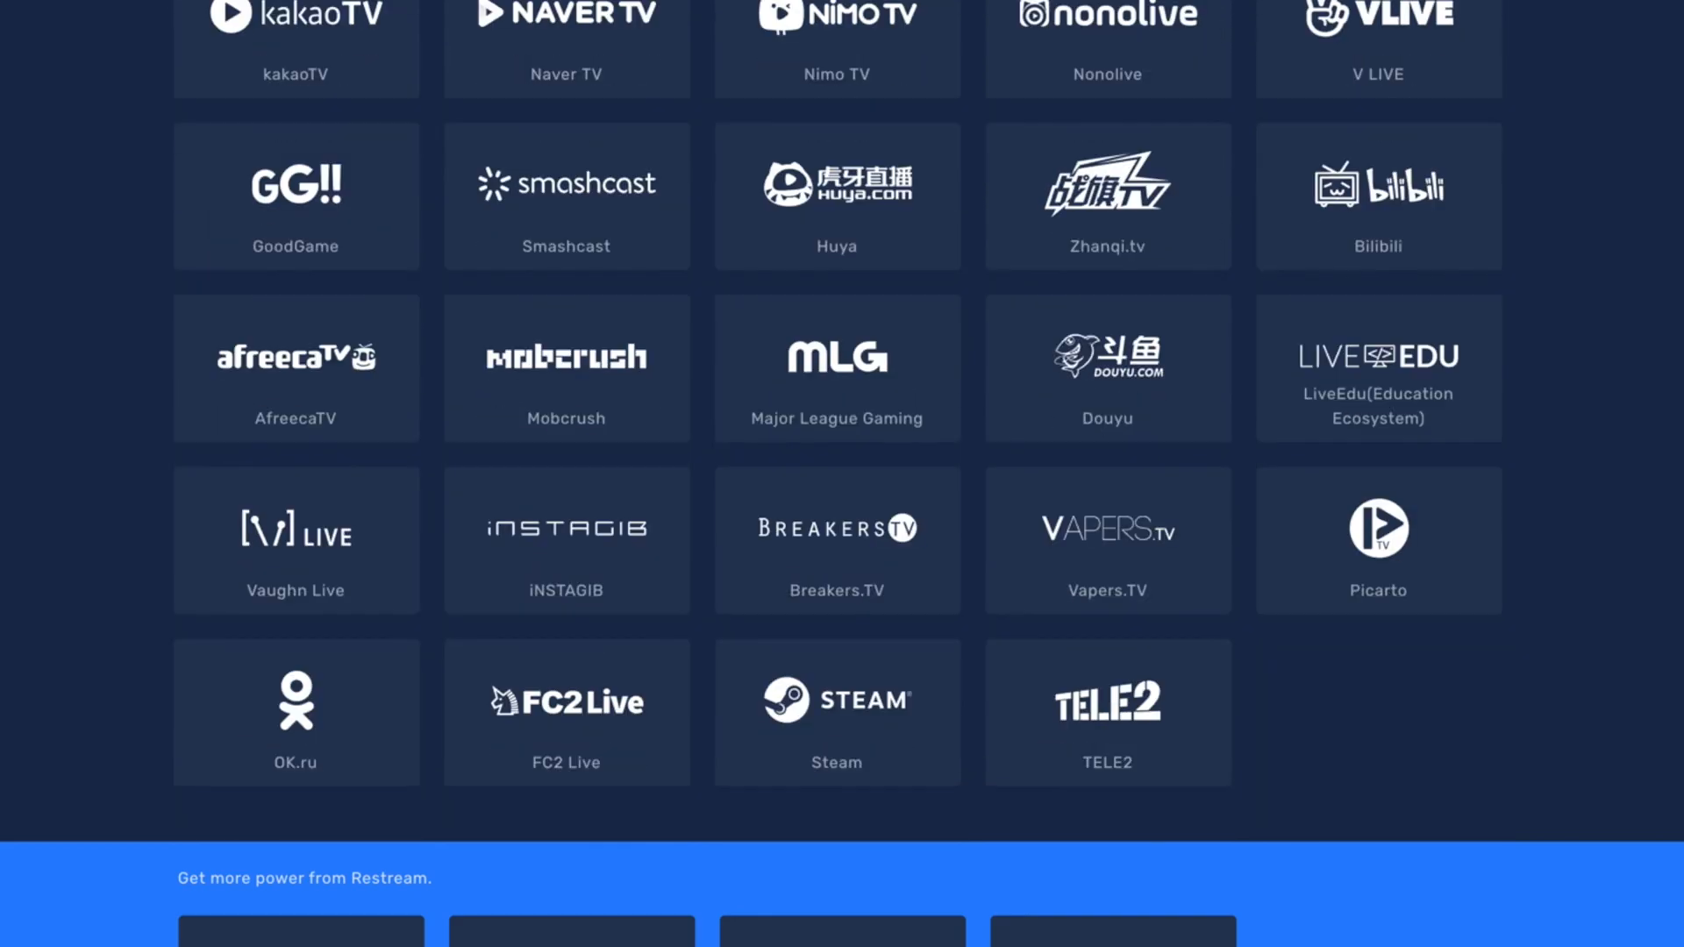